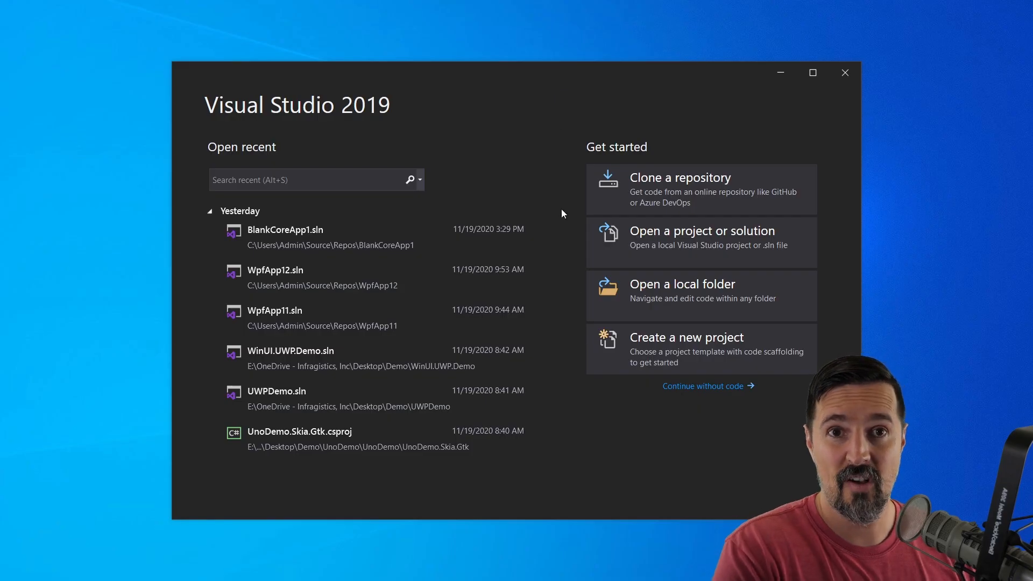
Step: Start a new project from the Prism Blank App (.NET Core) template and proceed to configuration
click(686, 337)
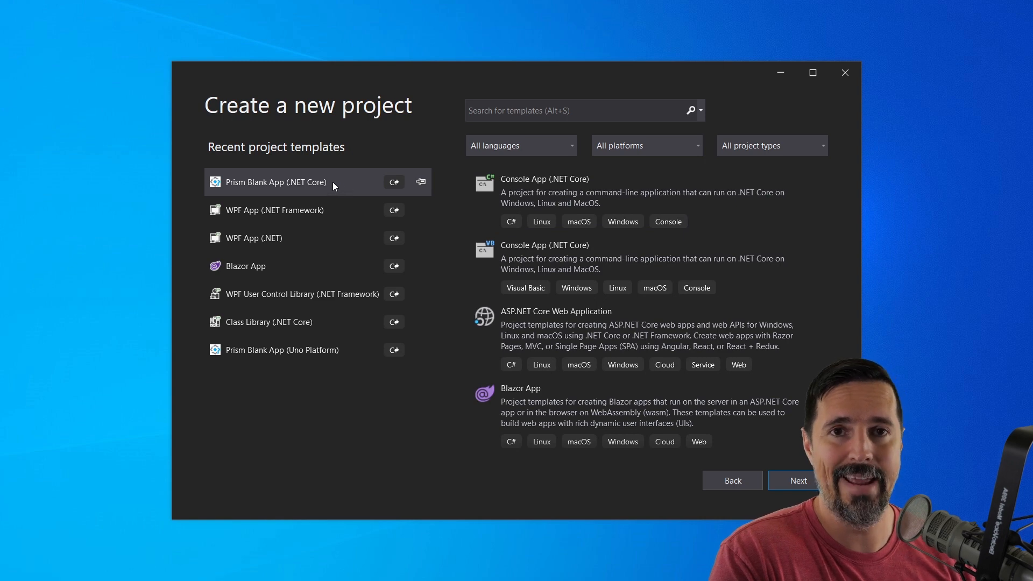
click(276, 182)
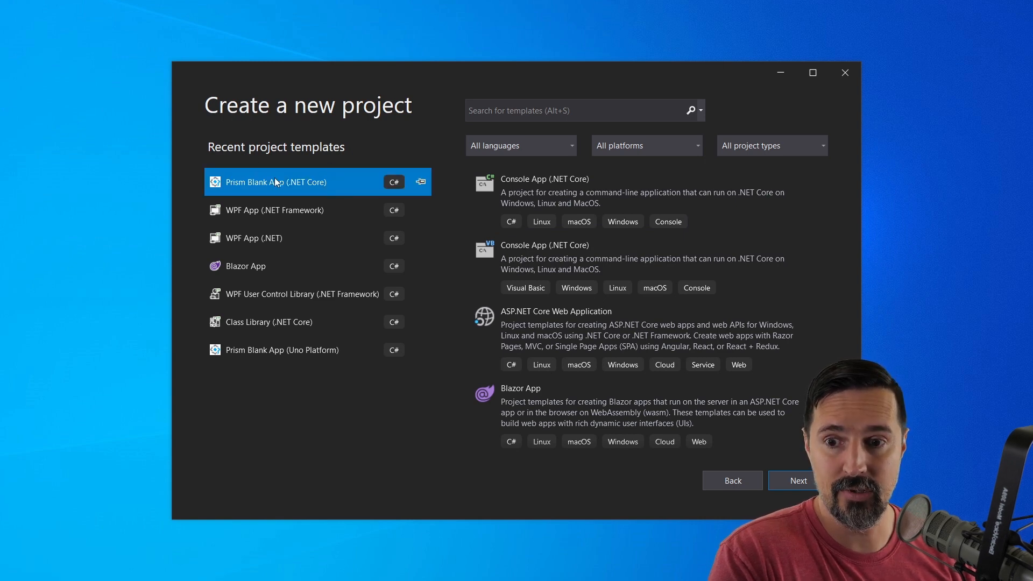
mouse_move(280, 177)
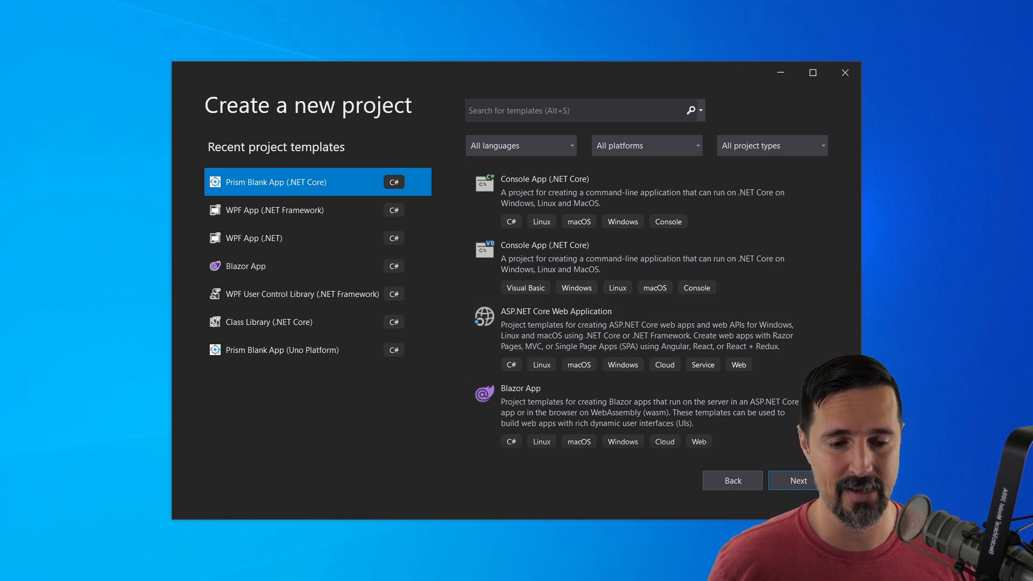
click(797, 480)
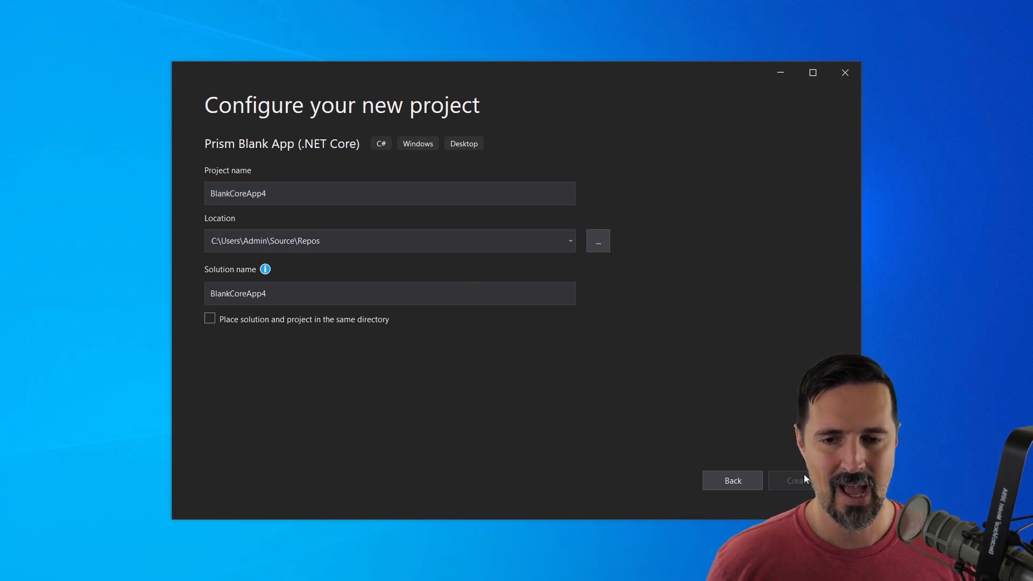
Step: Create BlankCoreApp4 with the DryIoc container selected in the Prism Project Wizard
click(794, 480)
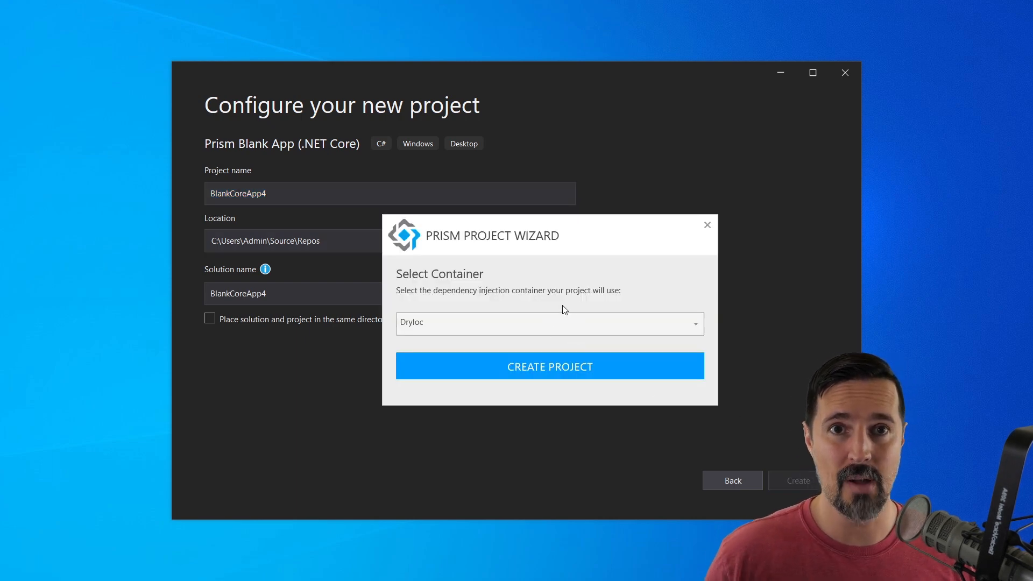
mouse_move(494, 315)
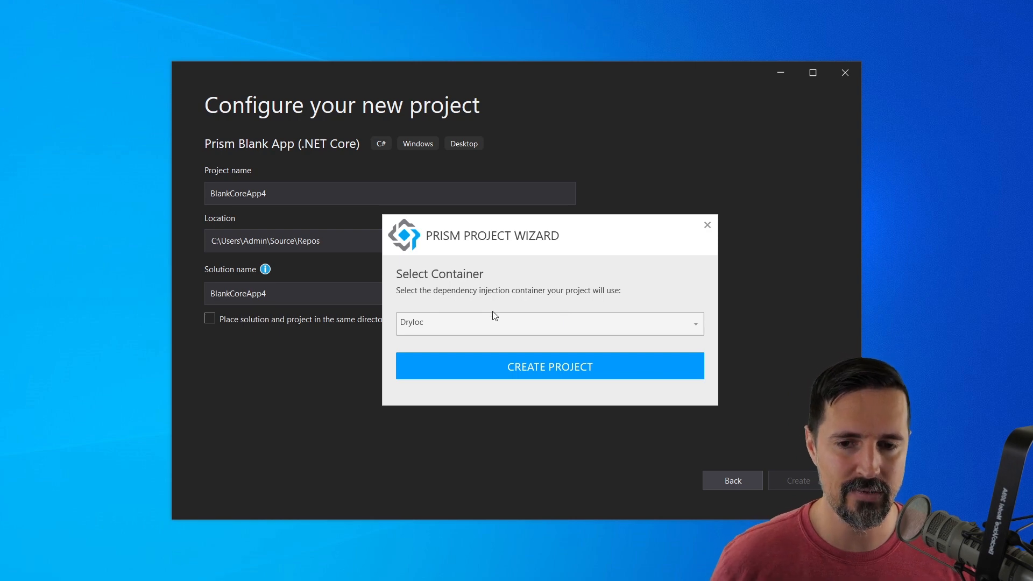
mouse_move(560, 358)
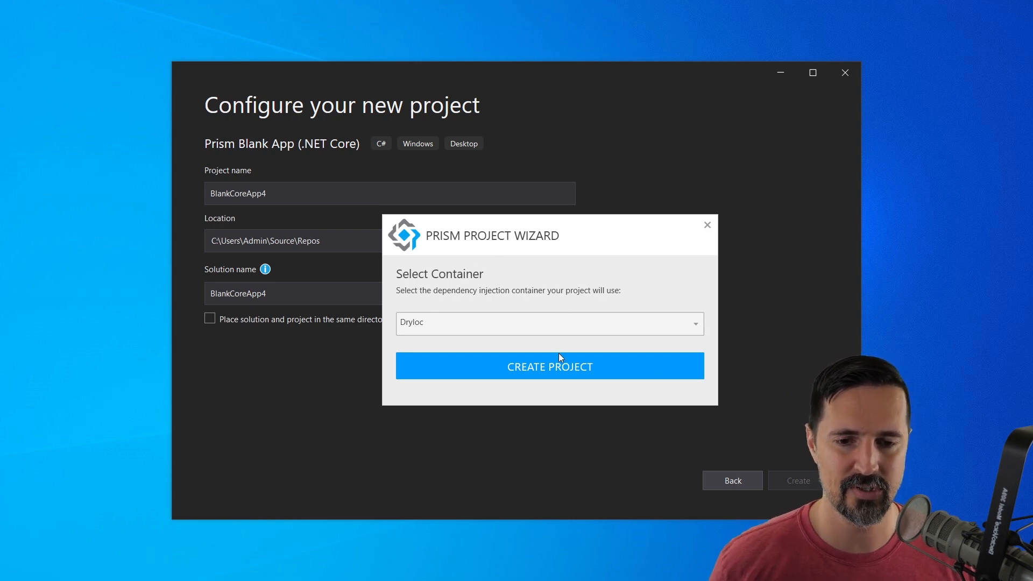
click(549, 366)
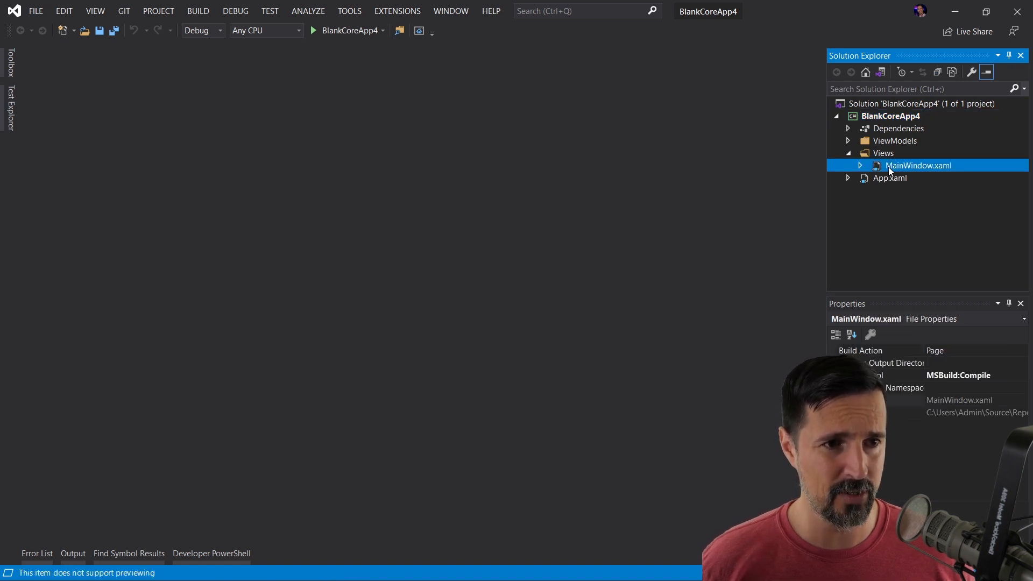
Step: Add a TextBlock to MainWindow.xaml with FontSize 72, centred alignments and Text 'Prism App'
double_click(918, 166)
text(<TextBlock)
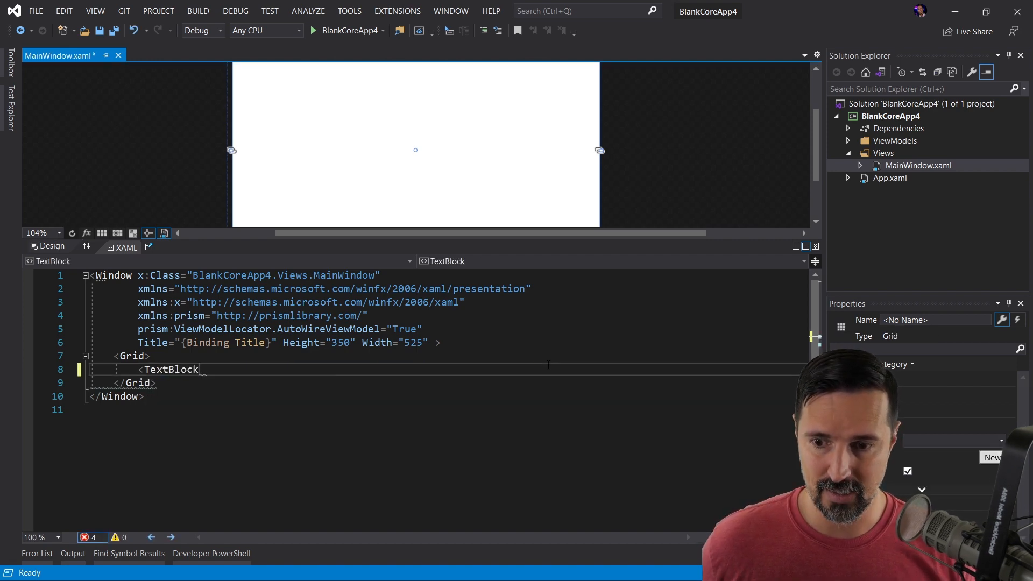
text(o)
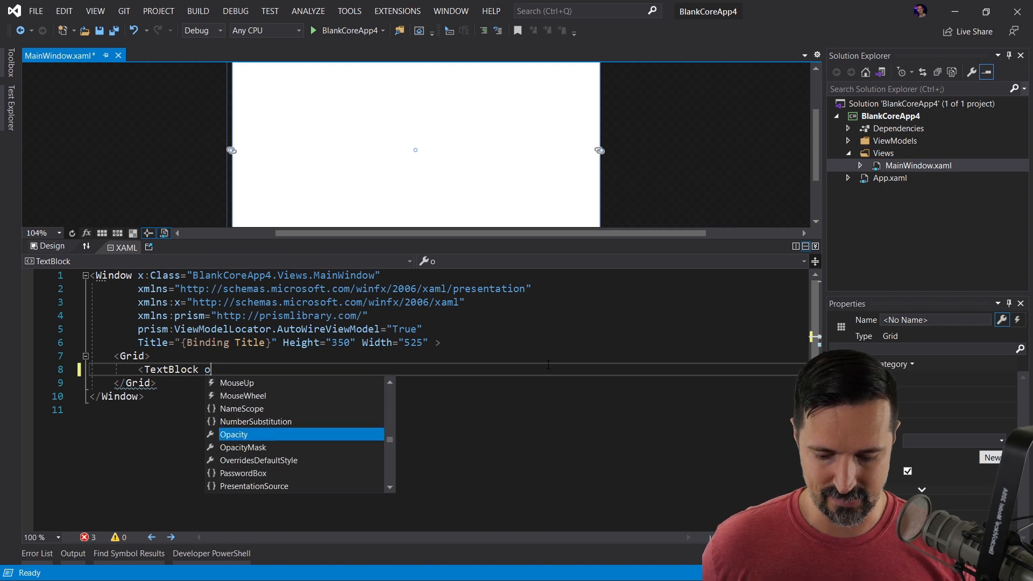
text(Font)
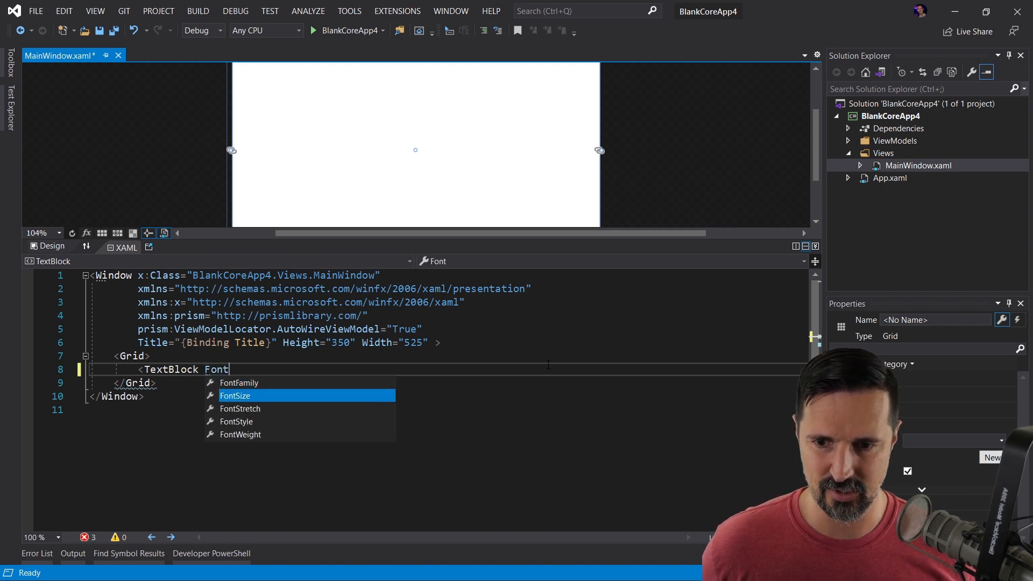
text(Size="72")
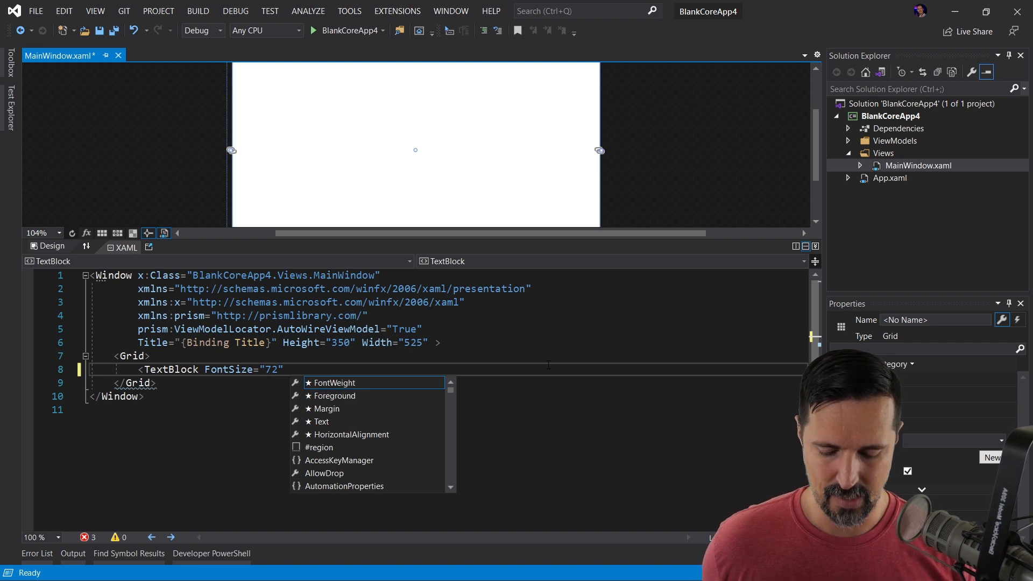
text(HorizontalAlignment="Center")
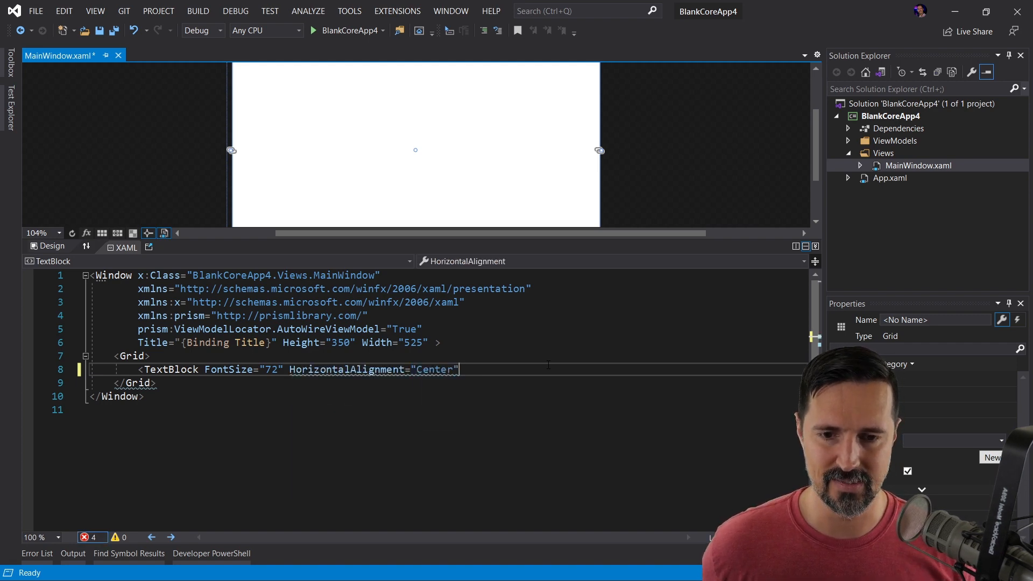
text(VerticalAlignment="Center)
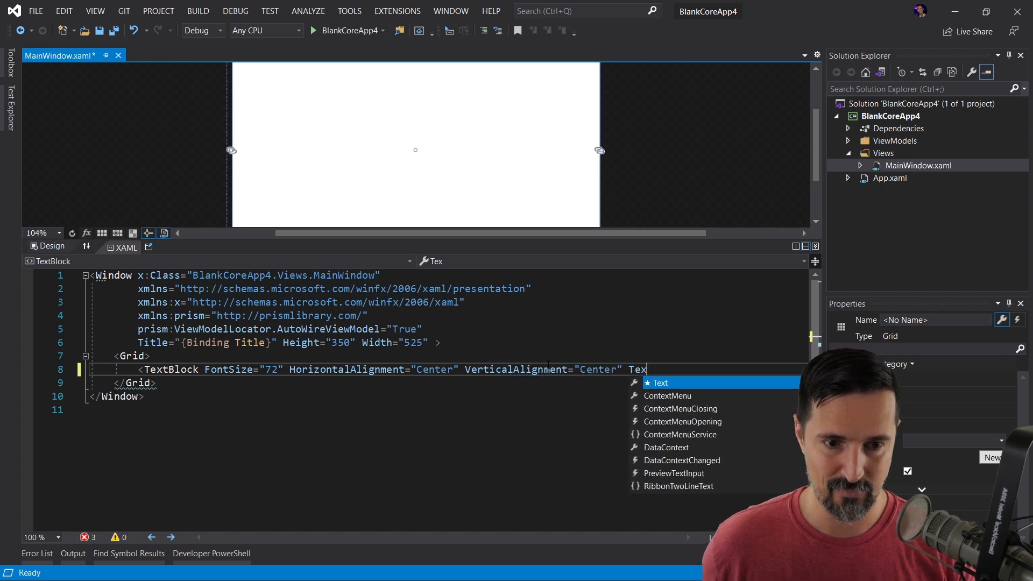
text(Text="Prism ")
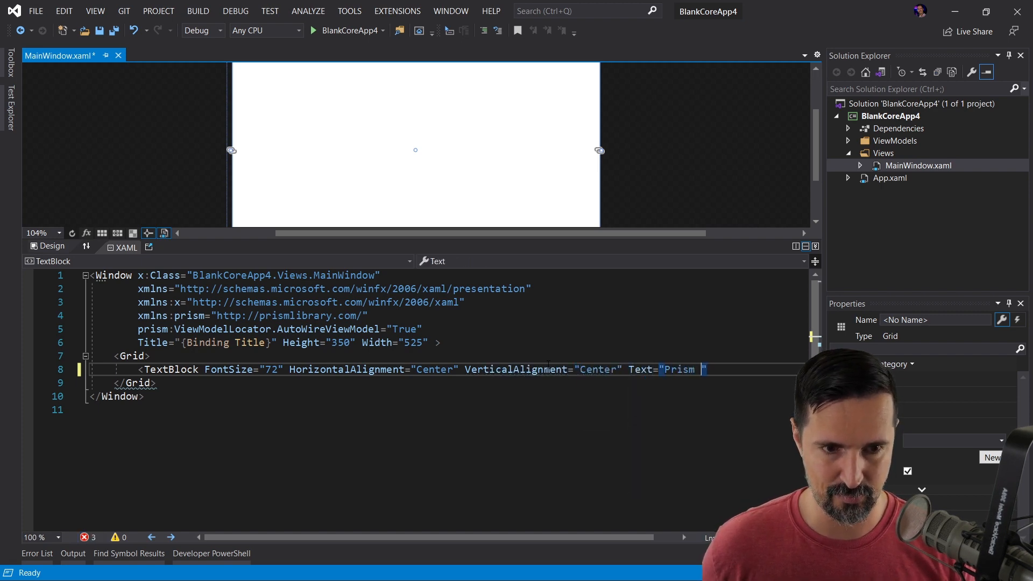
text(App)
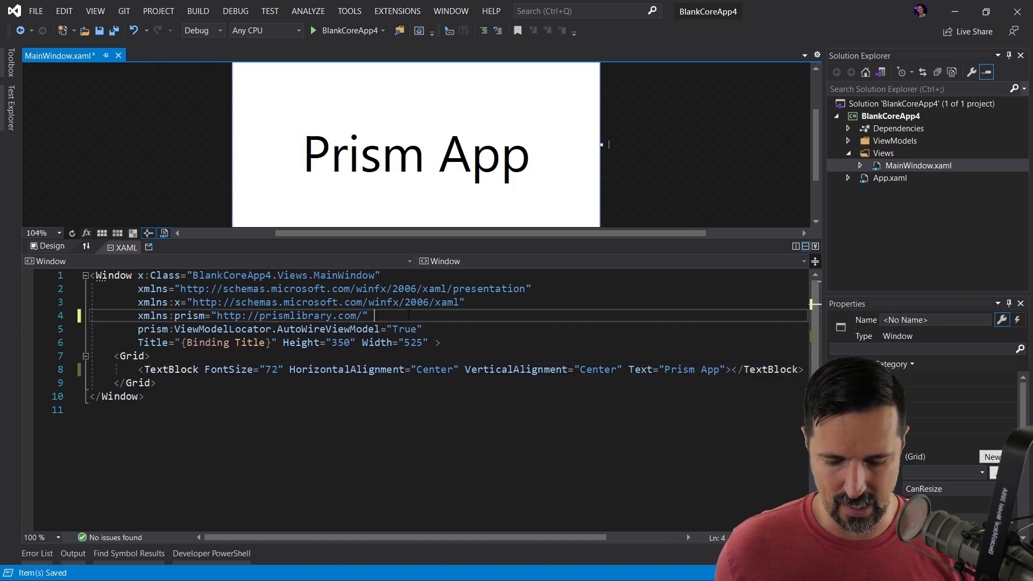
Step: Set the main window's WindowStartupLocation to CenterScreen
text(WindowStartupLocation="")
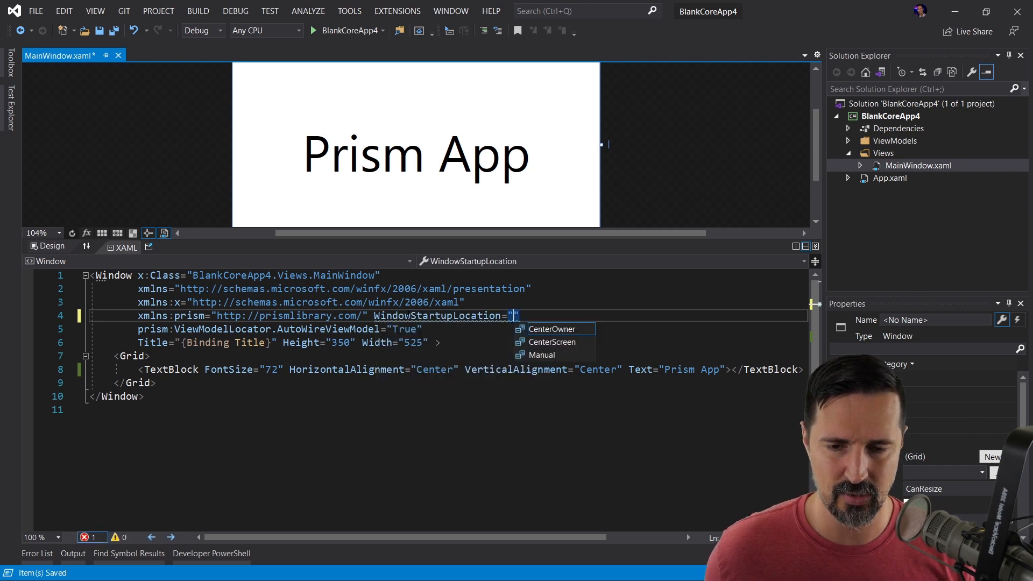
click(552, 343)
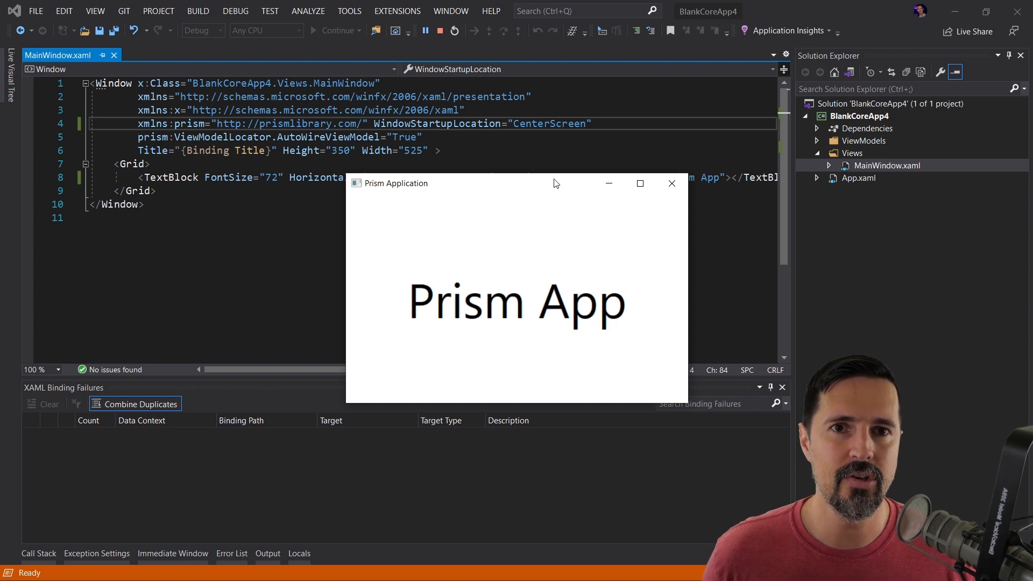
click(671, 183)
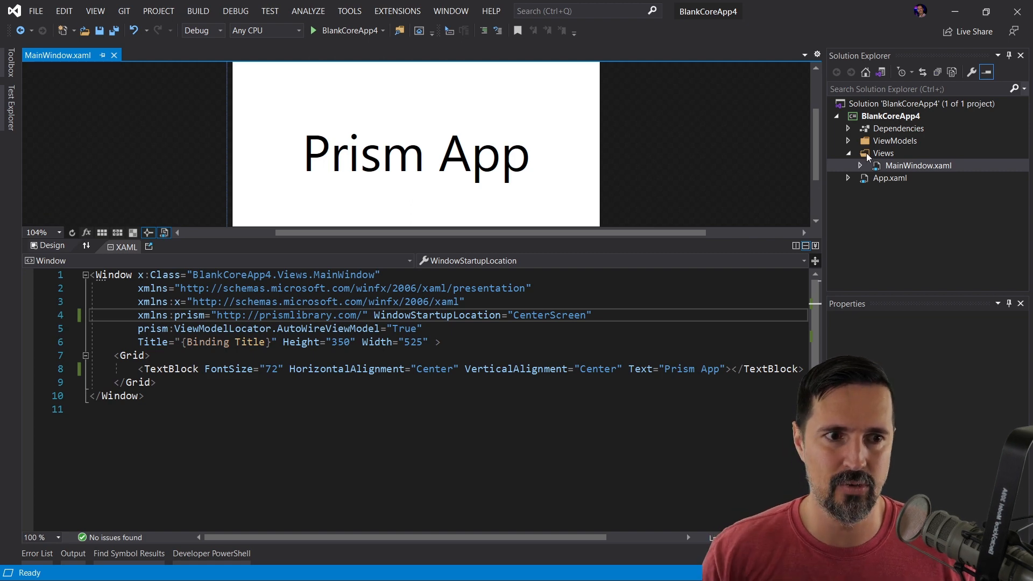
Step: Add a new Window (WPF) item named Login under the Views folder
right_click(882, 153)
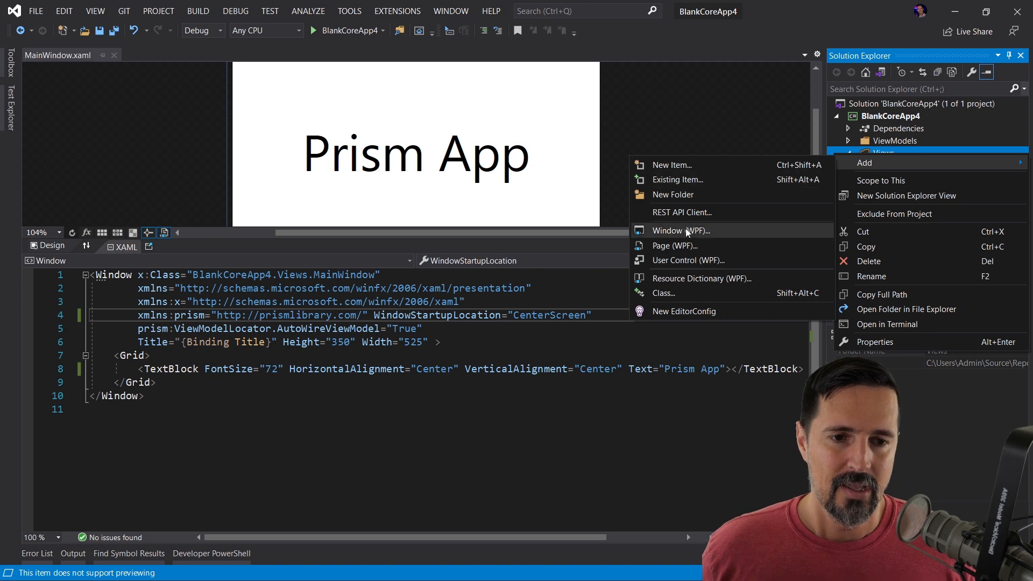
click(679, 231)
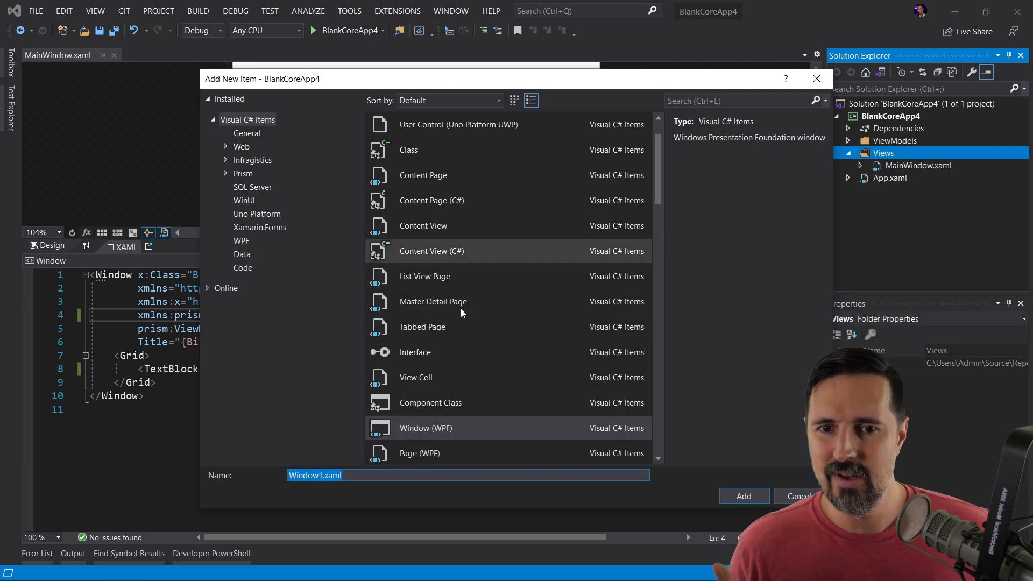
mouse_move(456, 512)
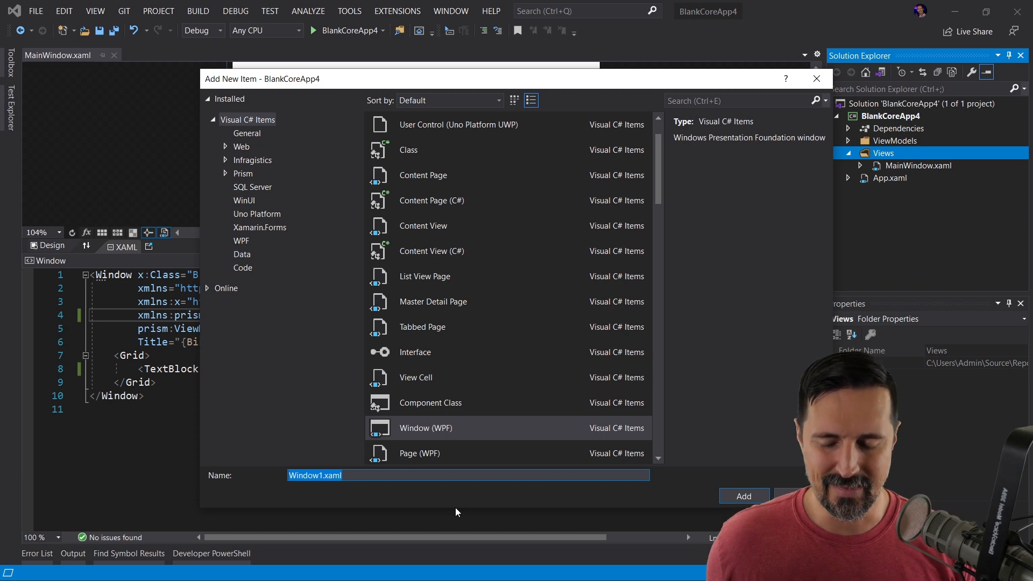
text(Login)
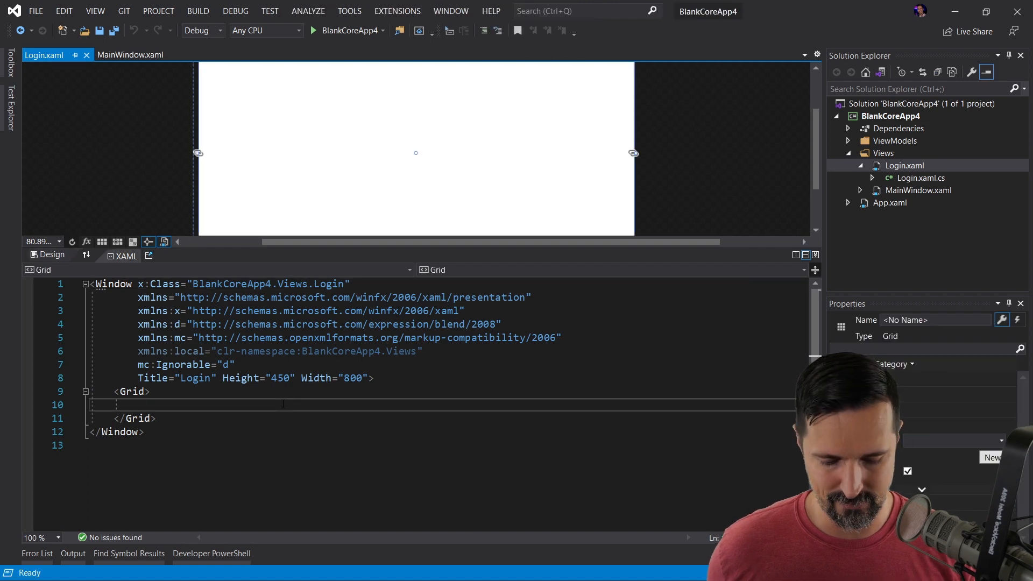
Step: Add a 'Log In' button with a Button_Click handler that sets DialogResult to true
text(<Button)
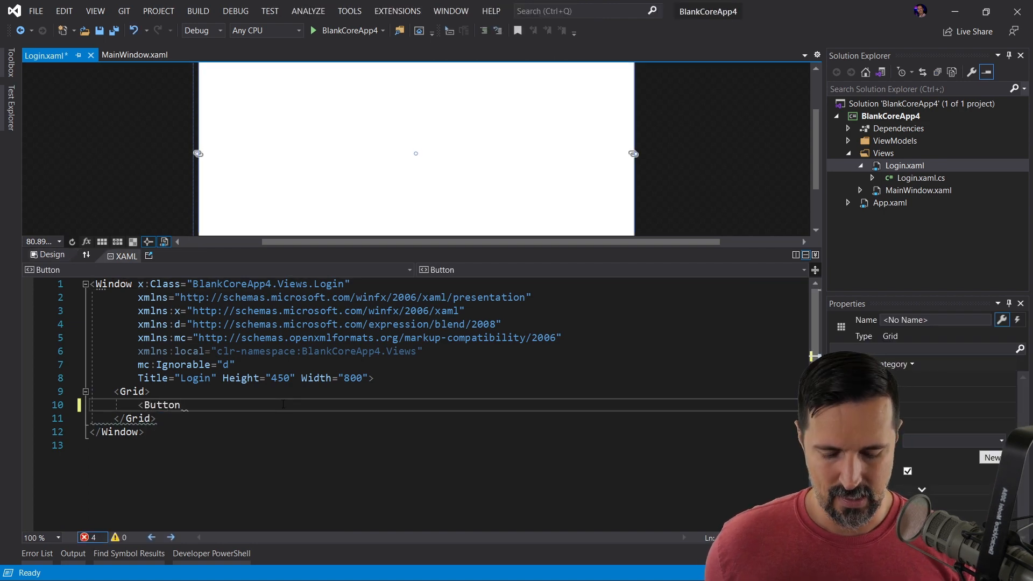
text(Log In</Button>)
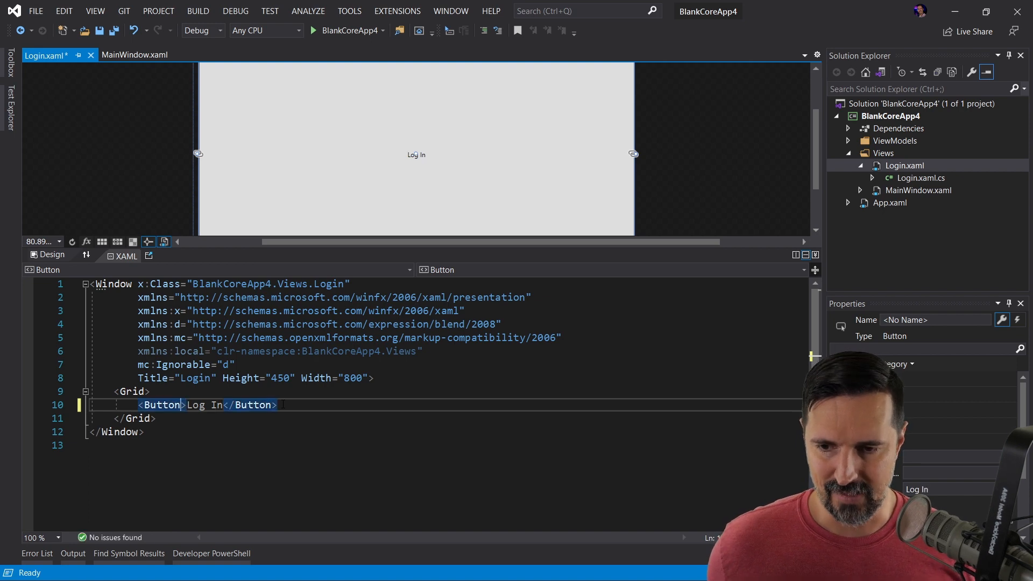
text(Click="")
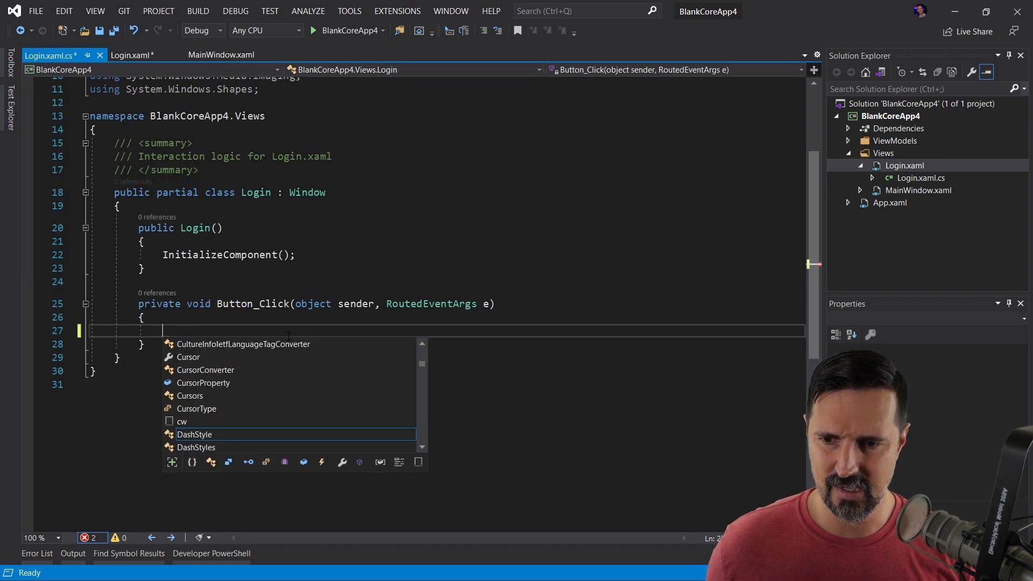
text(DialogResult = true;)
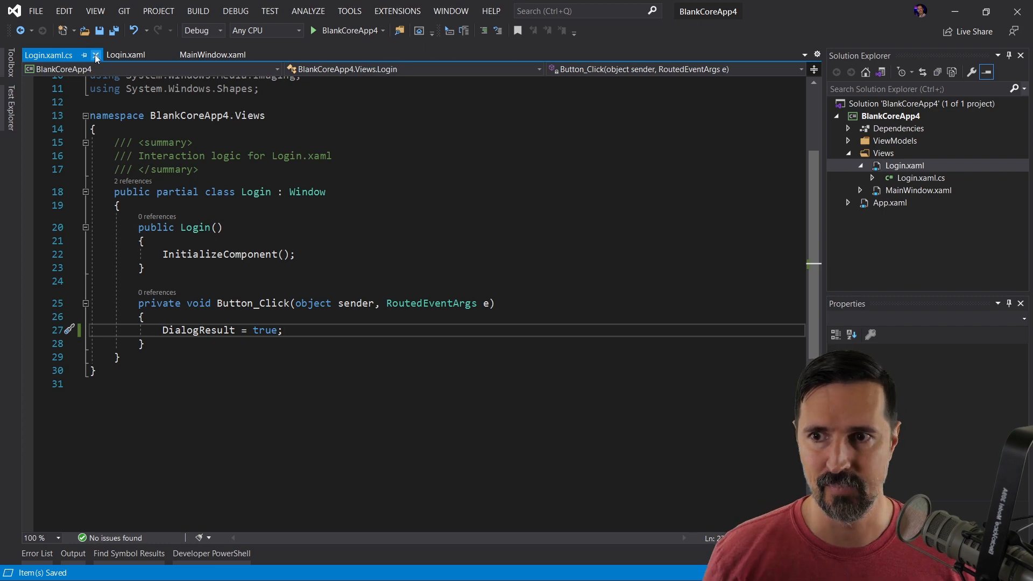
Step: Close the Login files and place the cursor in App.xaml.cs after RegisterTypes
click(96, 55)
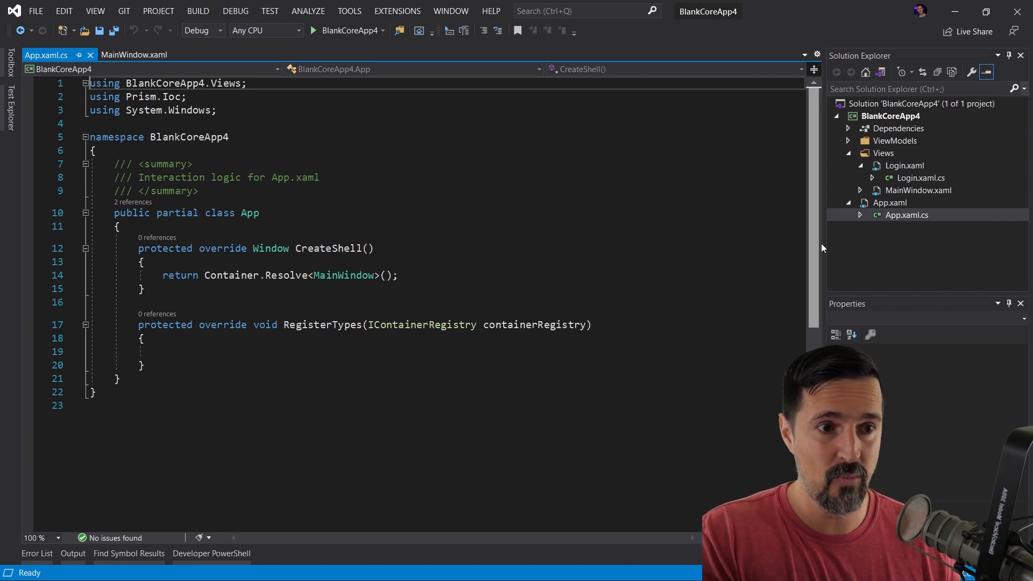
click(918, 190)
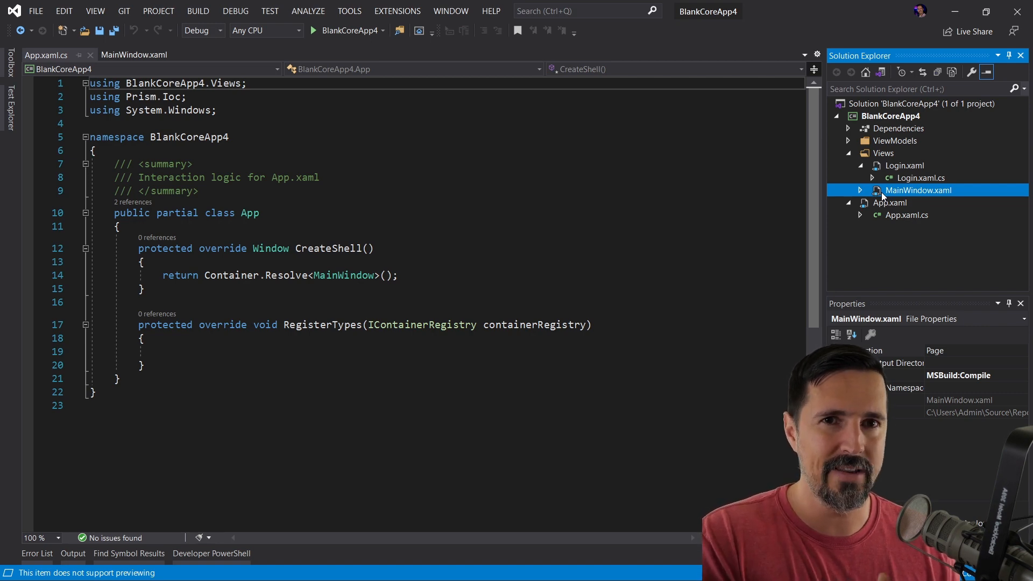
double_click(327, 248)
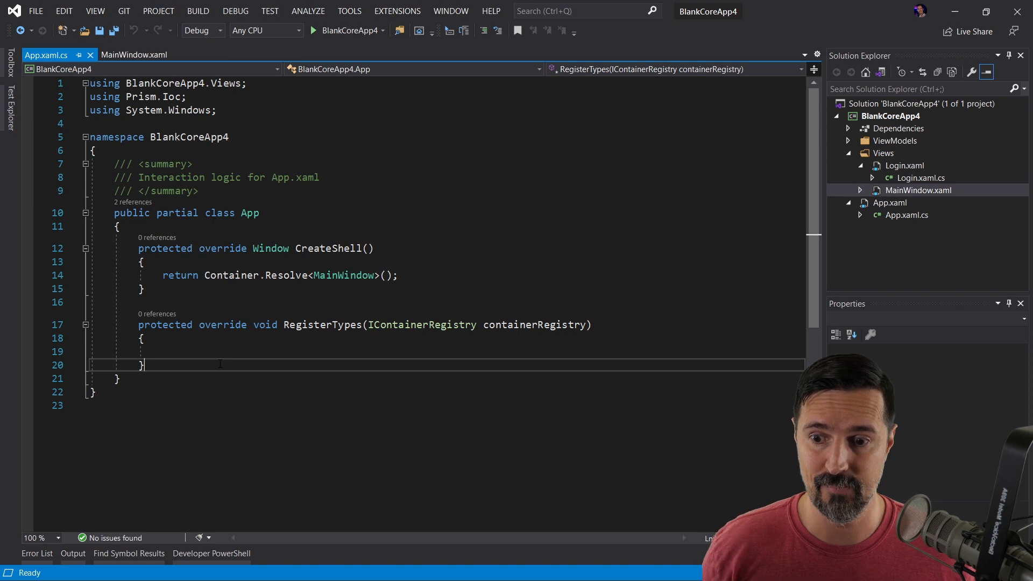
Step: Override OnInitialized to create a Login window and store its ShowDialog result
text(override void OnInitialized()
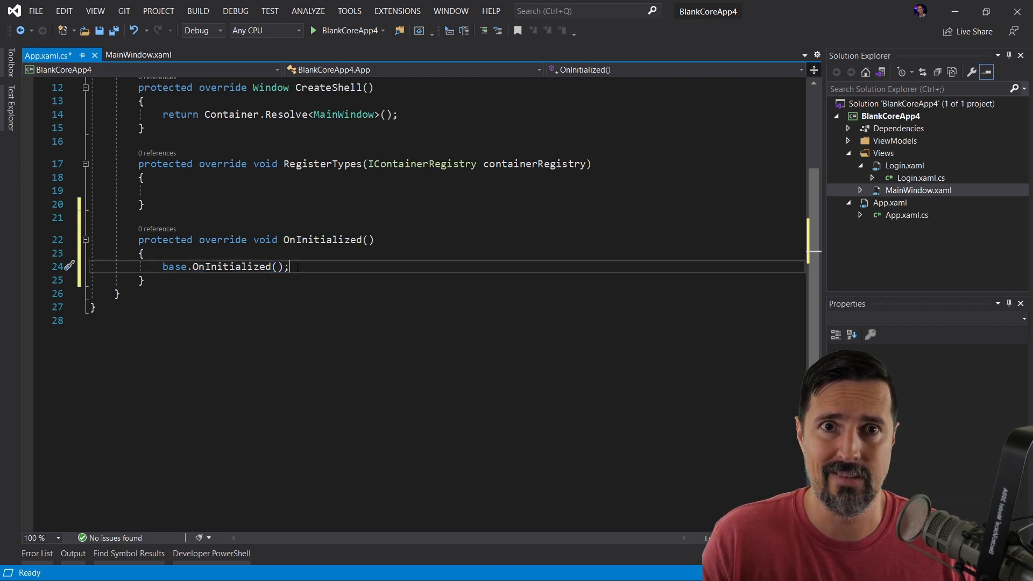
key(enter)
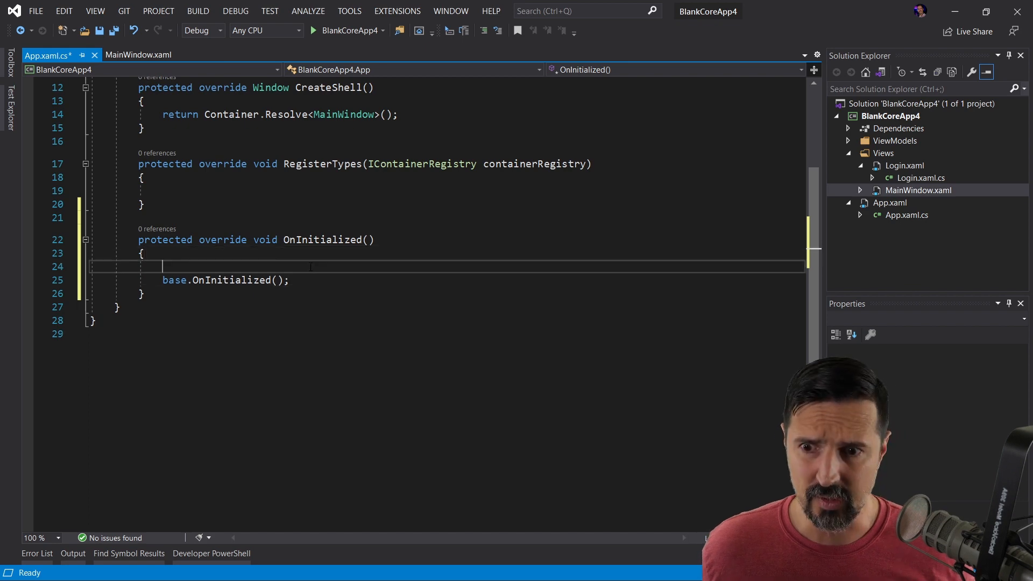
text(var login = Container.Resolve<Log>)
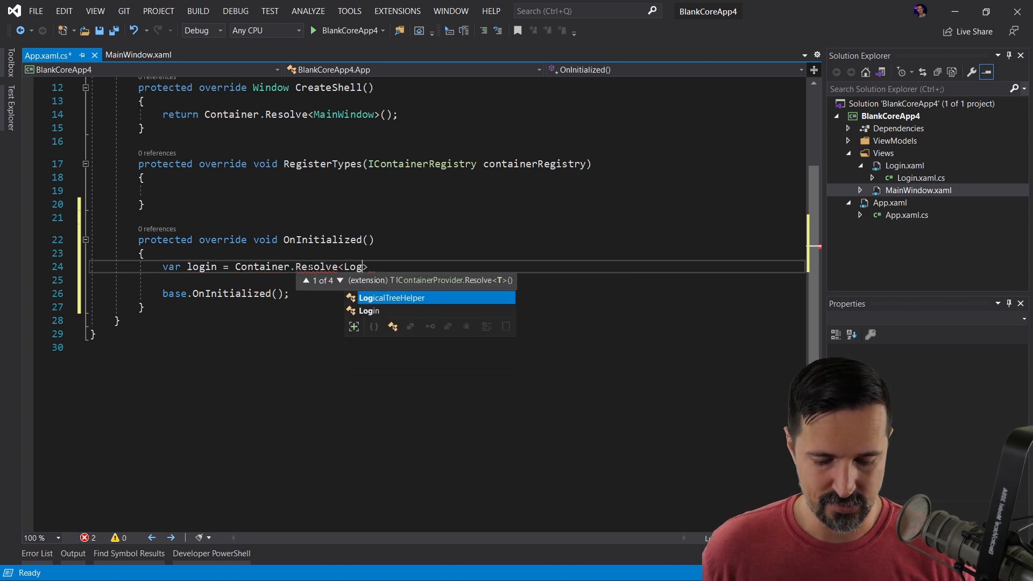
text(Login())
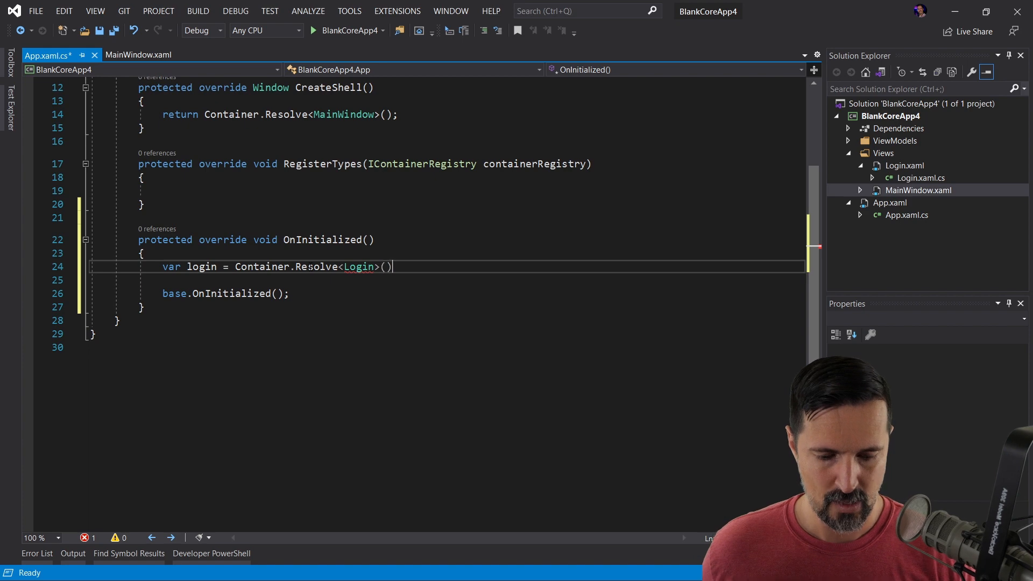
text(;)
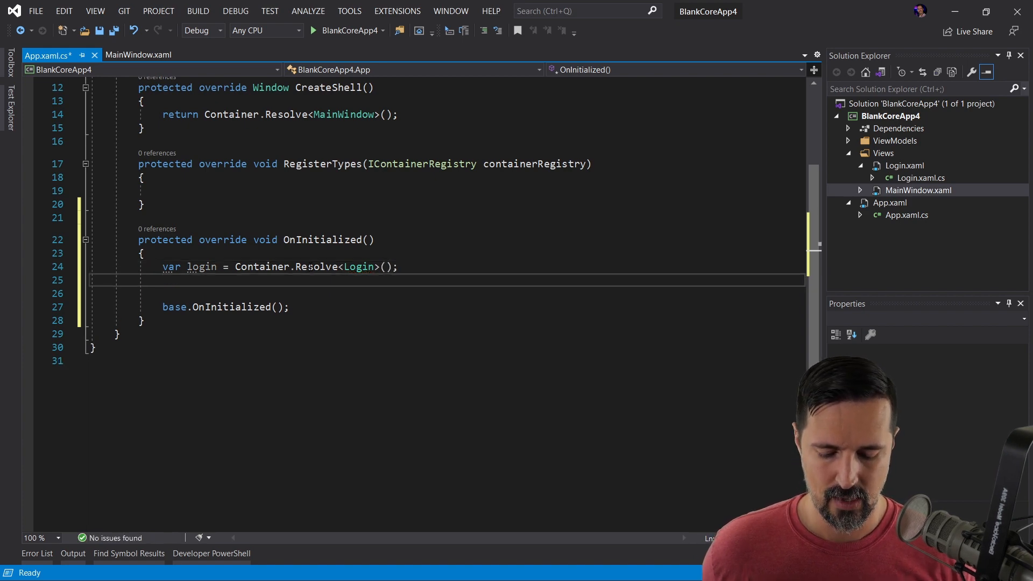
text(var result)
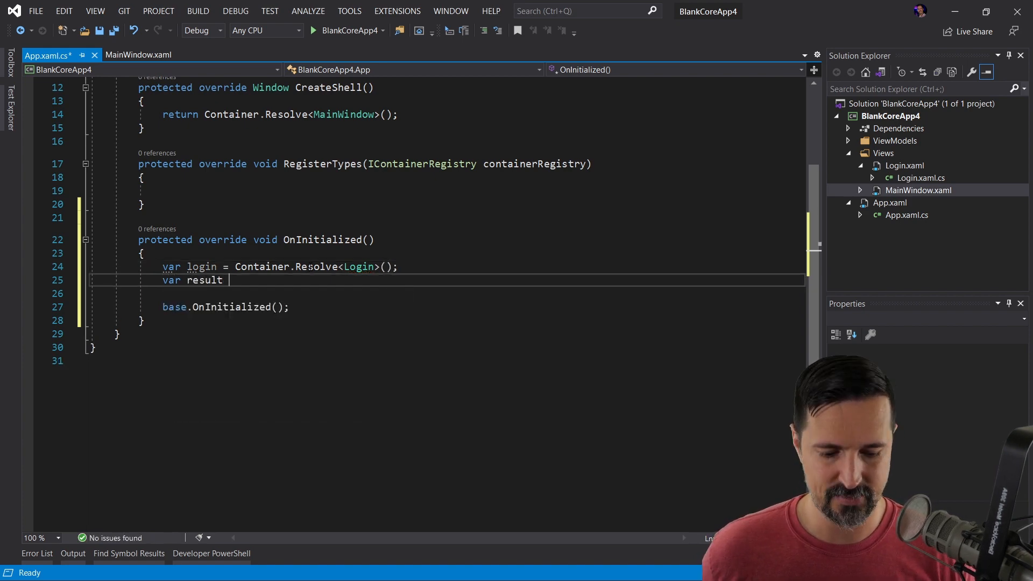
text(= login.)
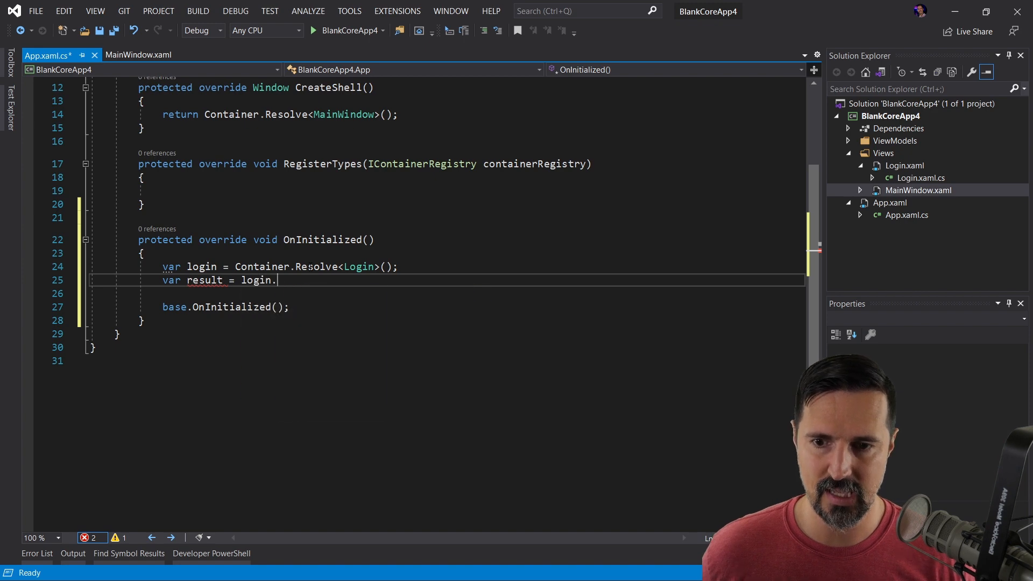
text(Shod)
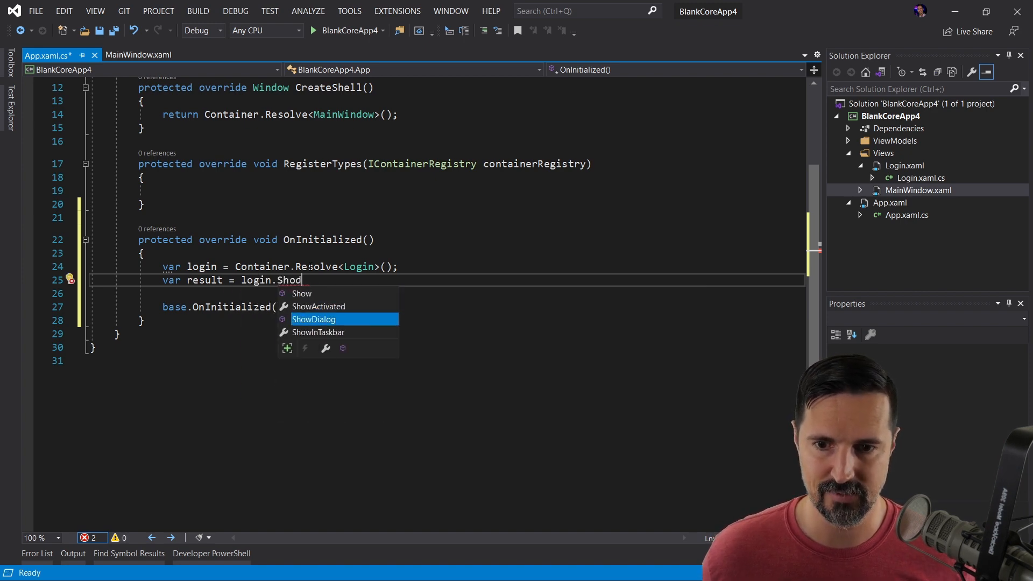
key(Tab)
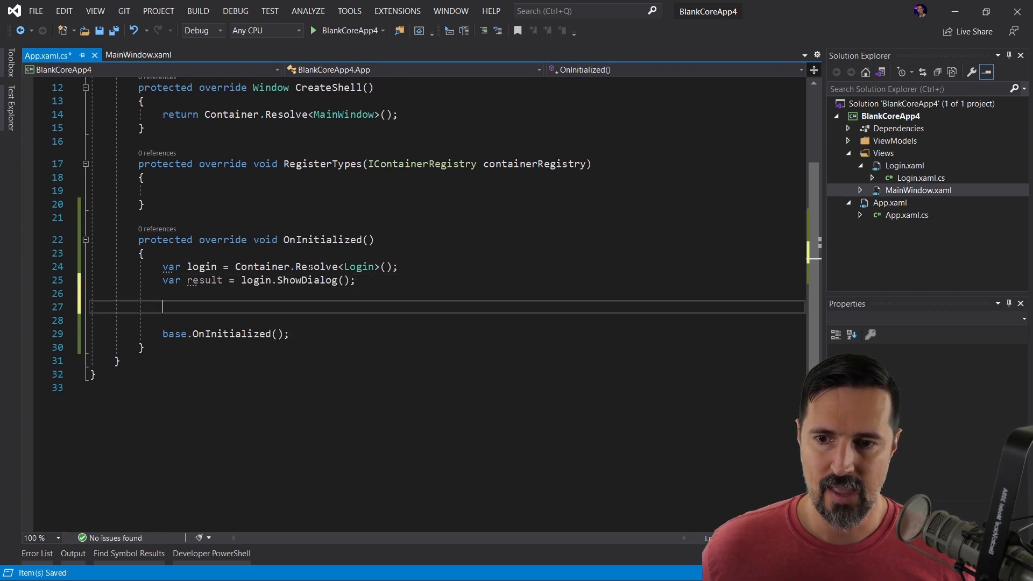
Step: Continue when result.Value is true, otherwise call Application.Current.Shutdown()
text(if (r)
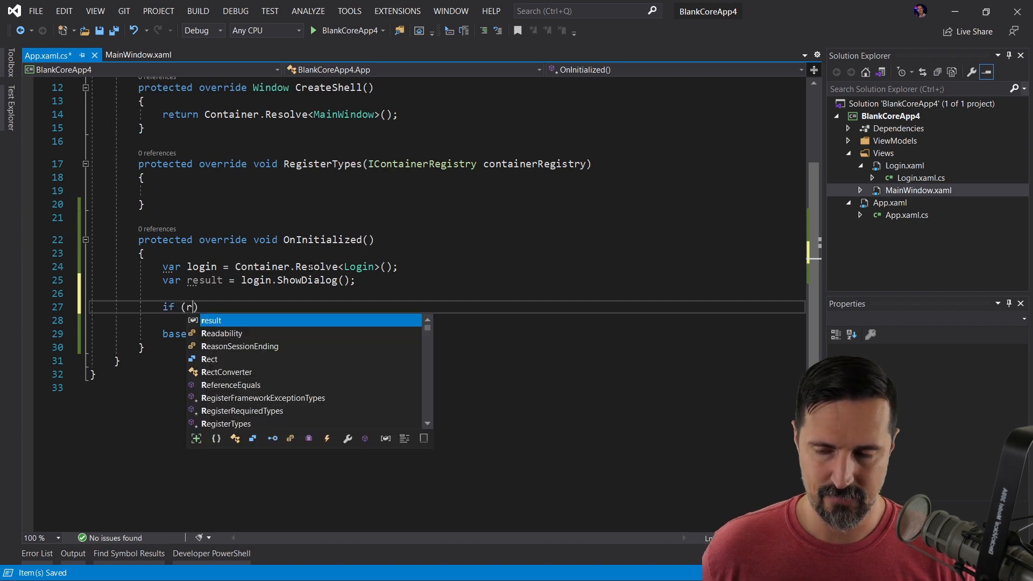
text(esult)
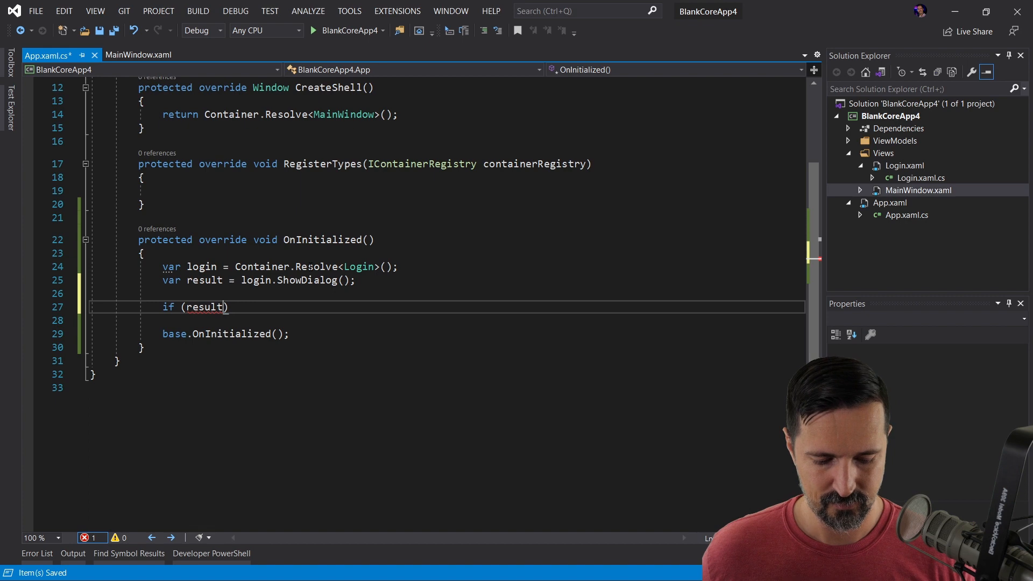
text(.Value)
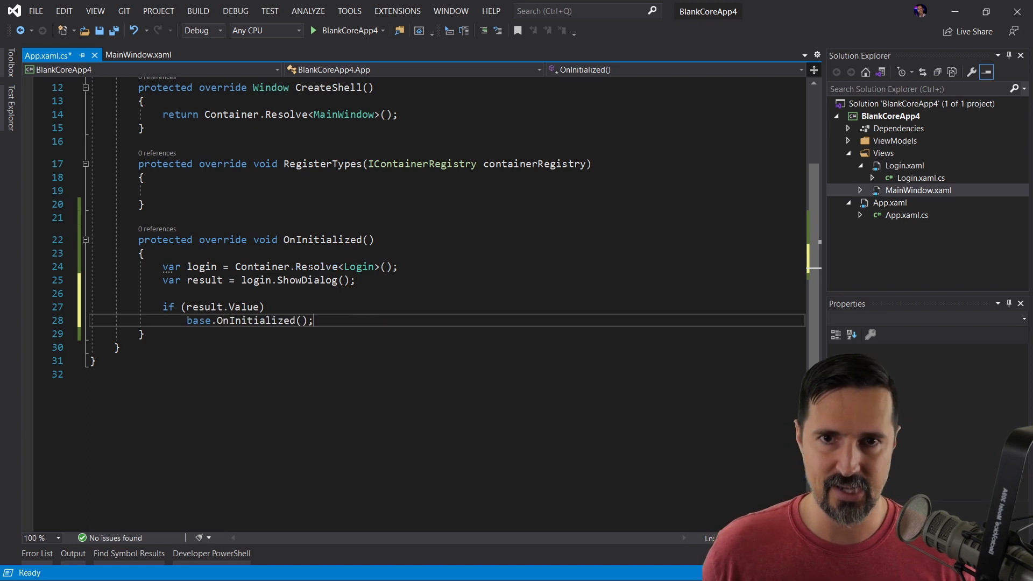
text(else)
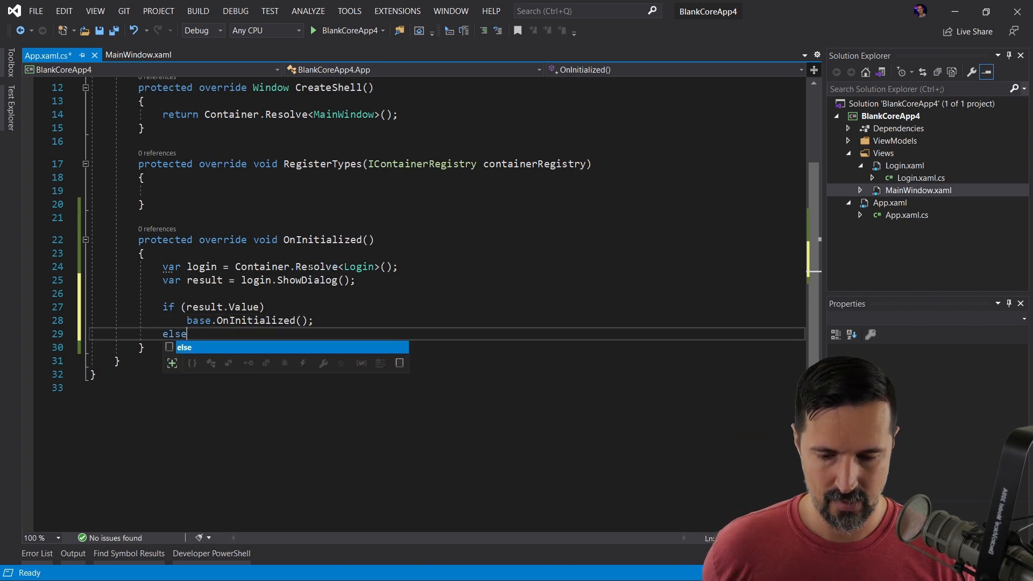
text(Application.)
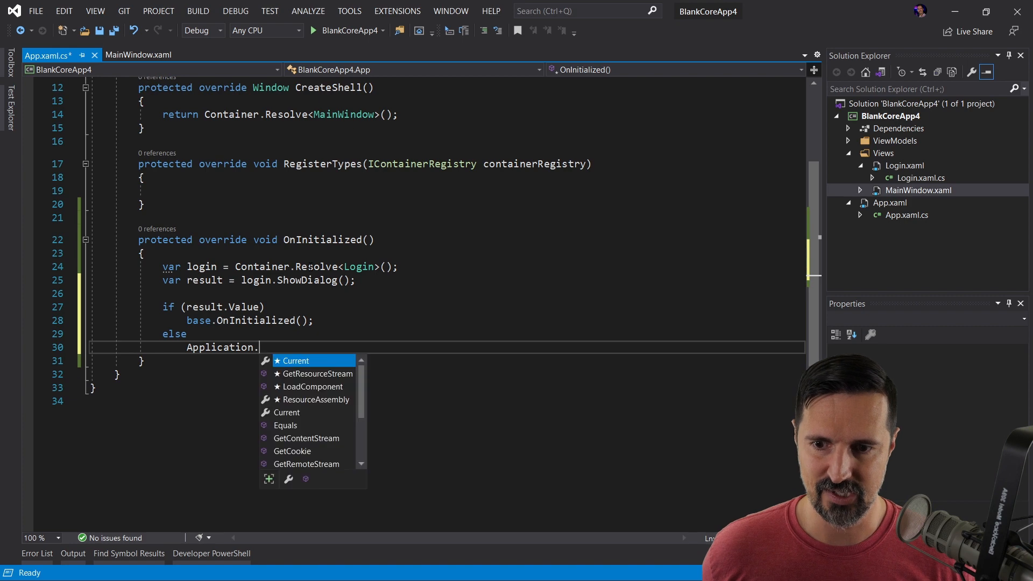
text(Current.)
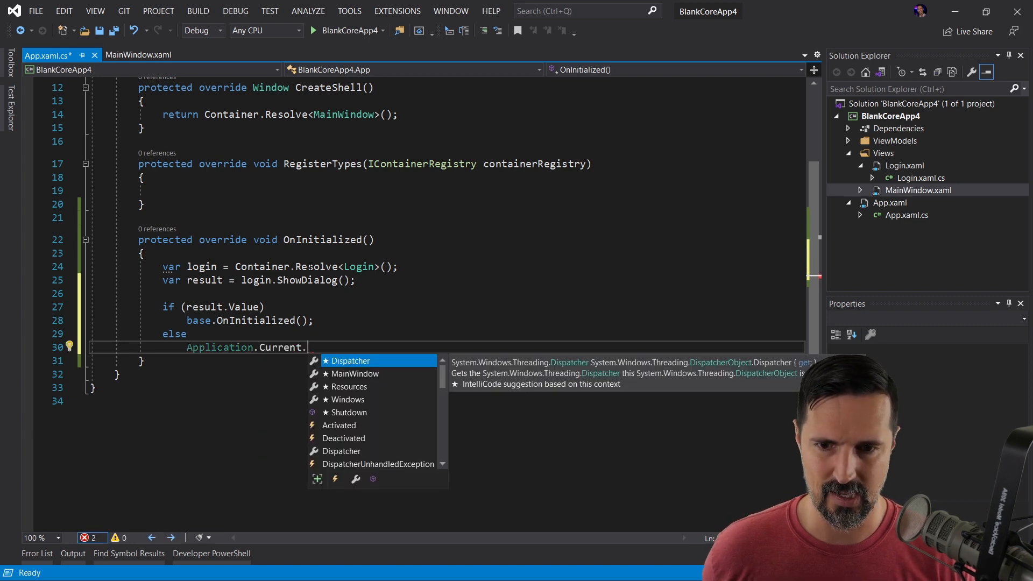
text(Shutdown();)
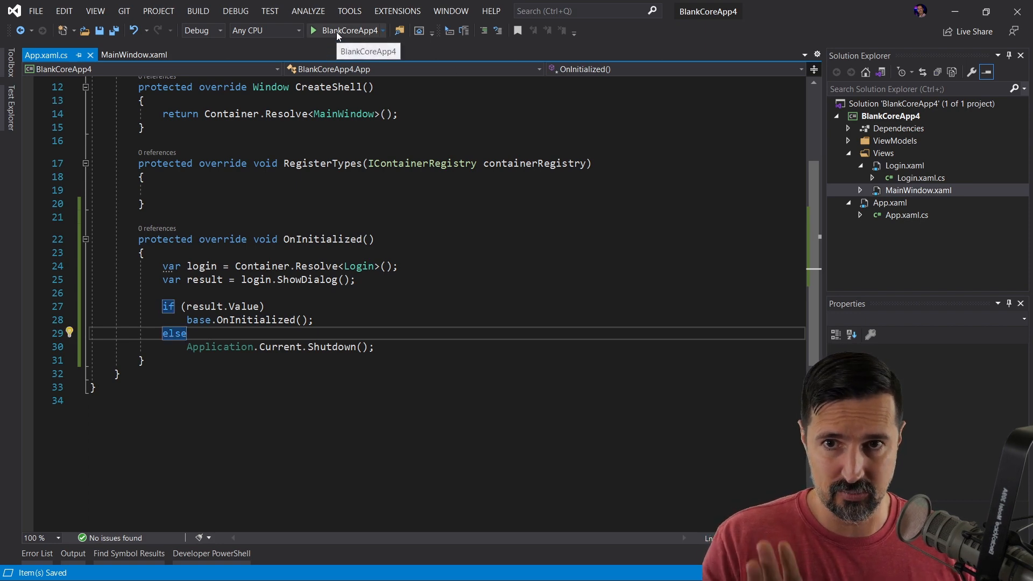
Step: Give Login.xaml WindowStartupLocation CenterScreen and run the app to see the dialog
click(905, 166)
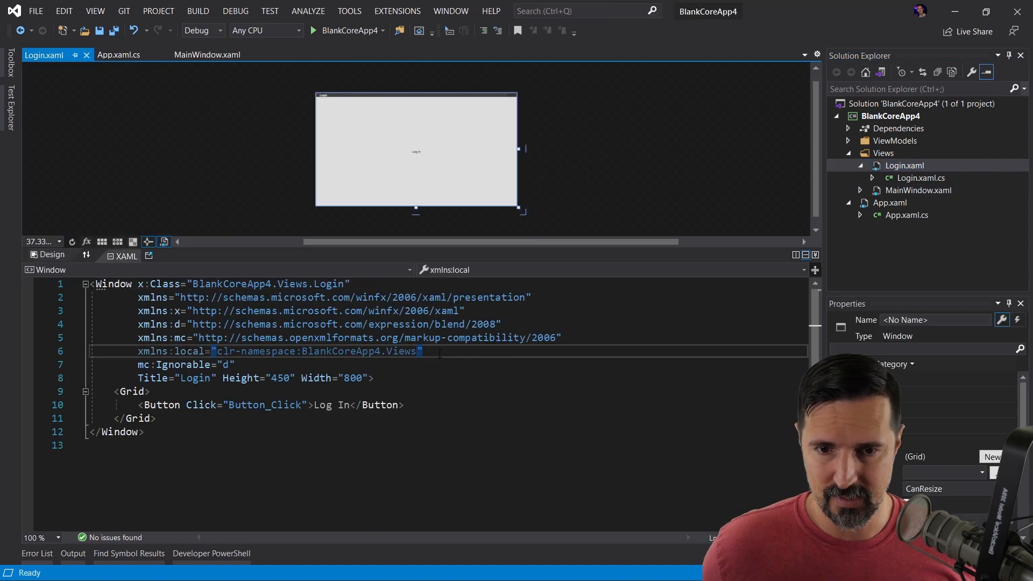
text(windowStartupLocation="CenterScreen)
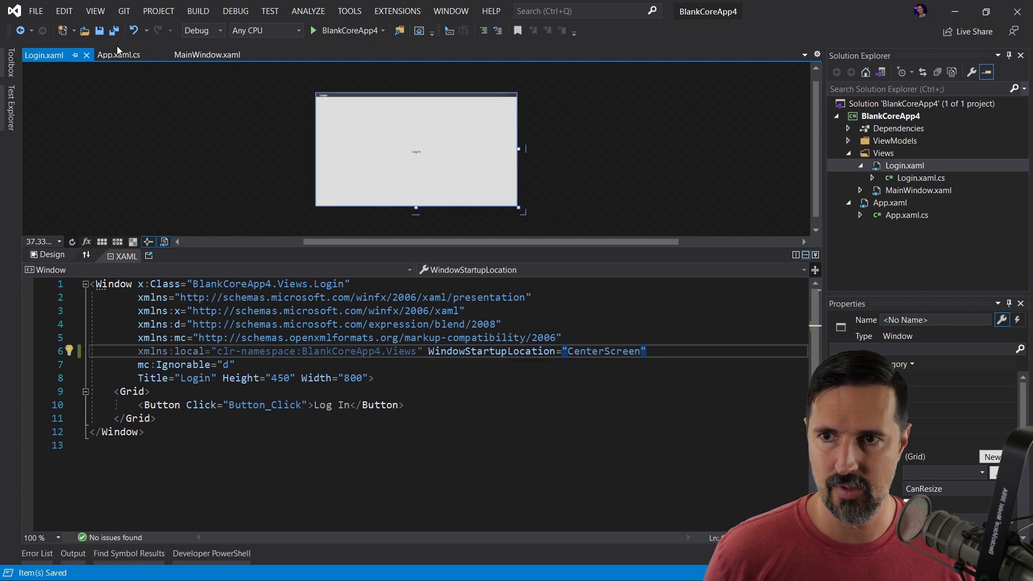
click(45, 55)
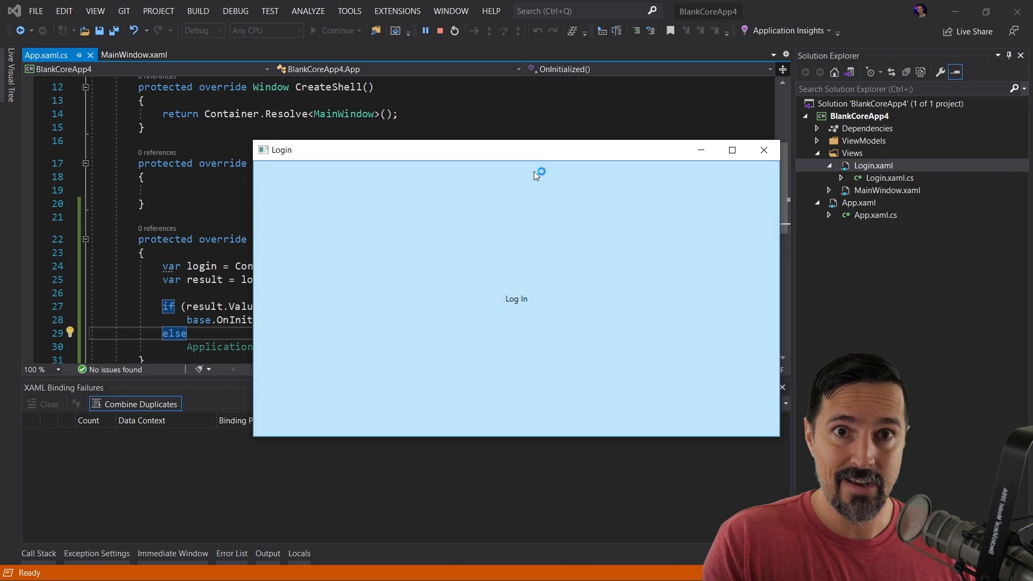
mouse_move(534, 274)
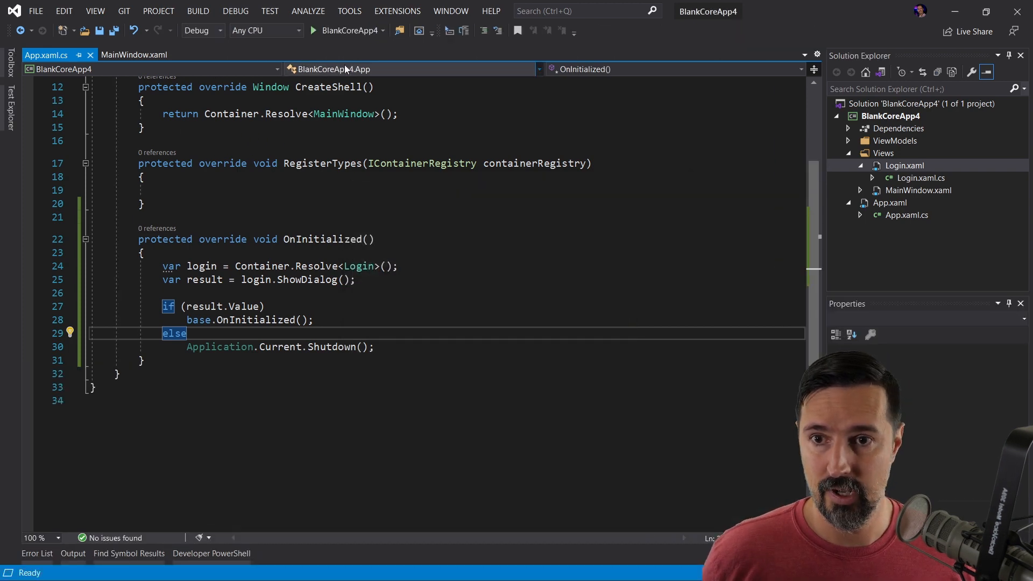
Step: Replace Login's Grid with a StackPanel holding 'Log In - True' and 'Log In - False' buttons
click(905, 166)
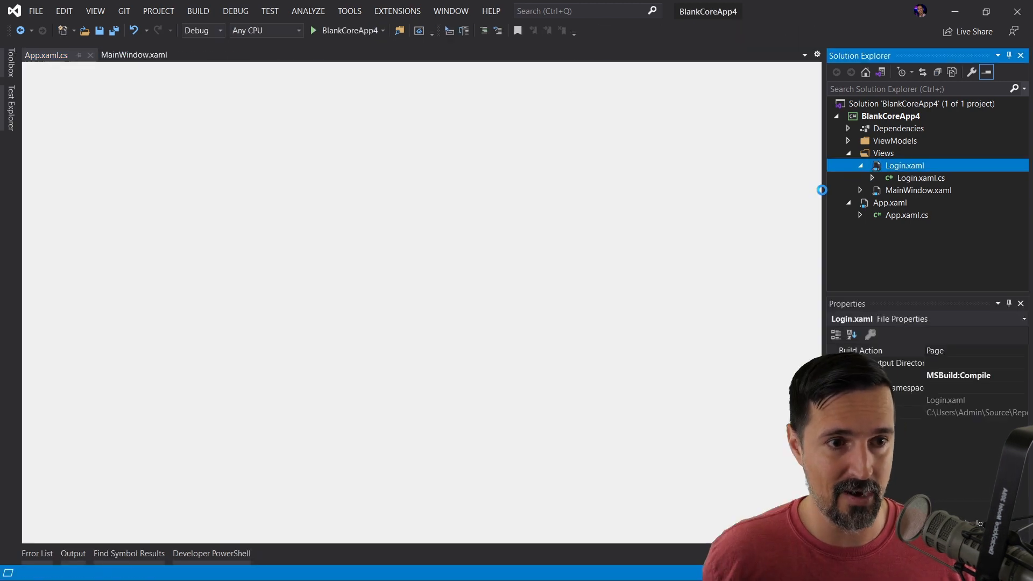
double_click(904, 165)
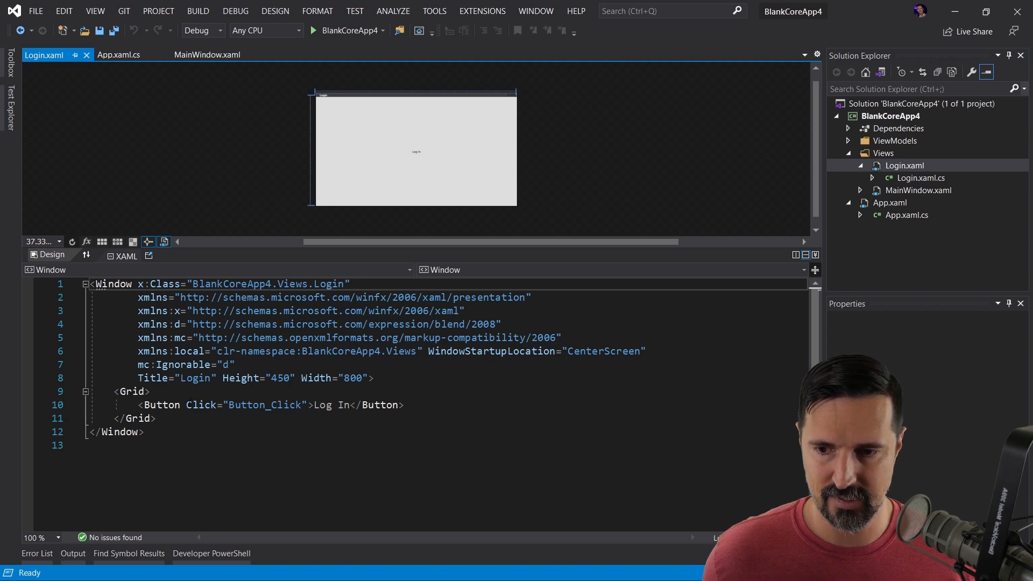
text(StackPanel>)
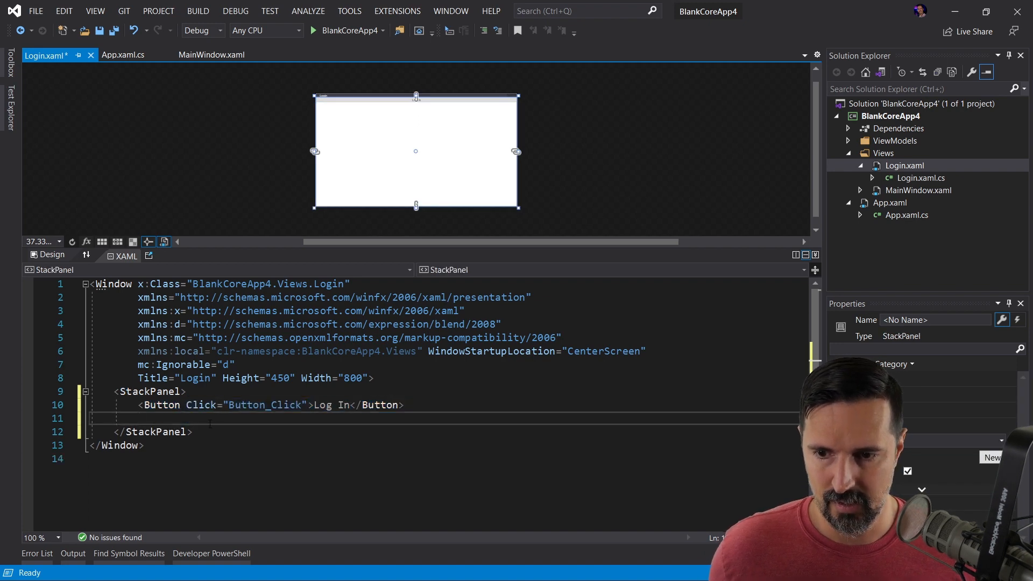
text(<Button Click="Button_Click">Log In</Button>)
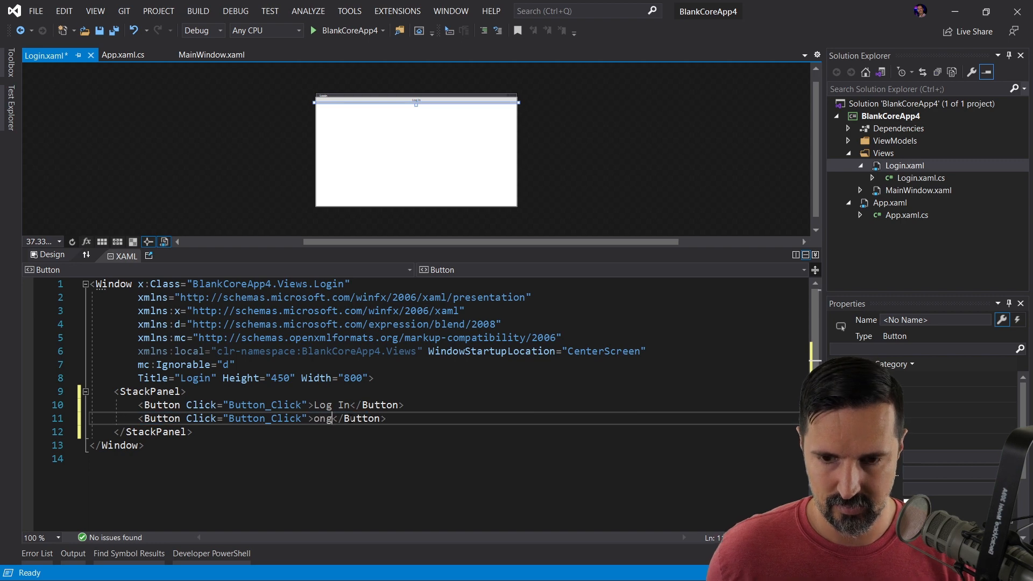
text(Lon)
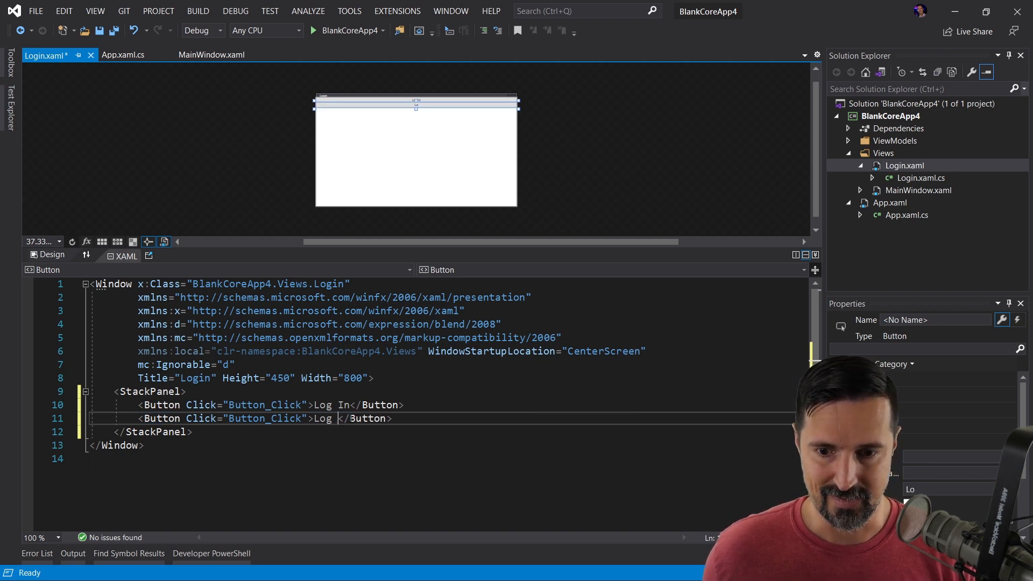
text(In - F)
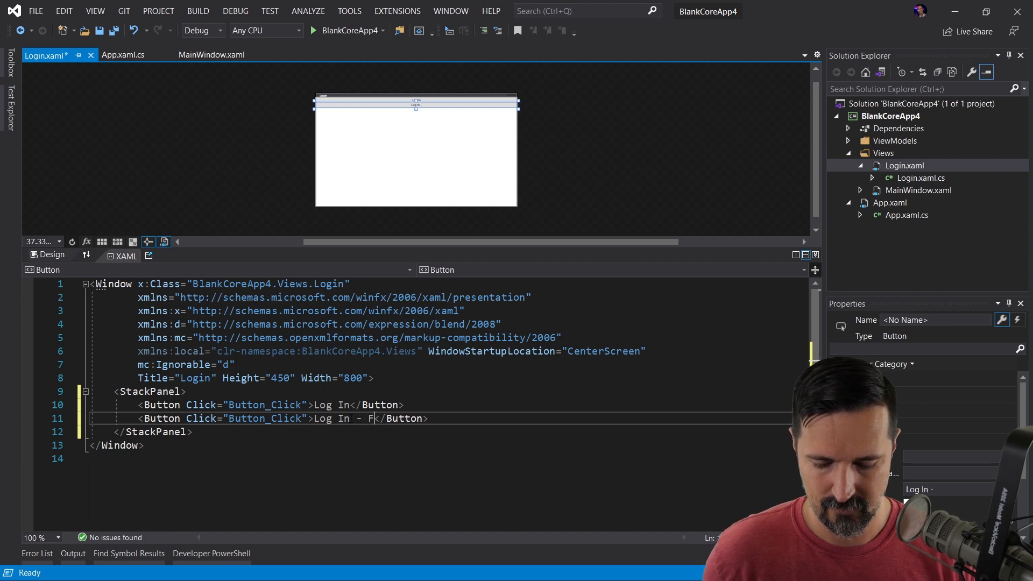
text(alse)
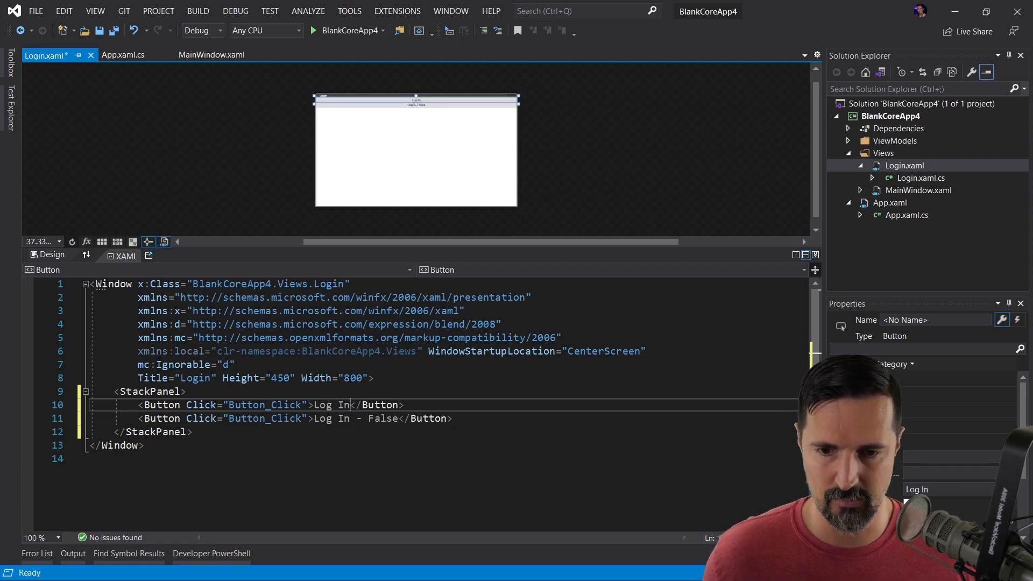
text(- True)
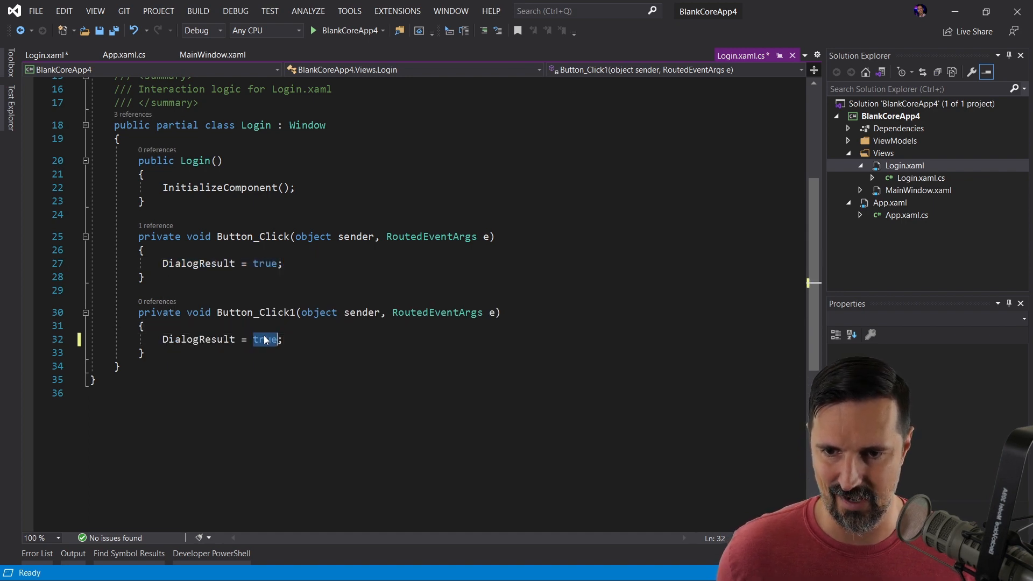
Step: Make the second button's Button_Click1 handler set DialogResult to false
text(false)
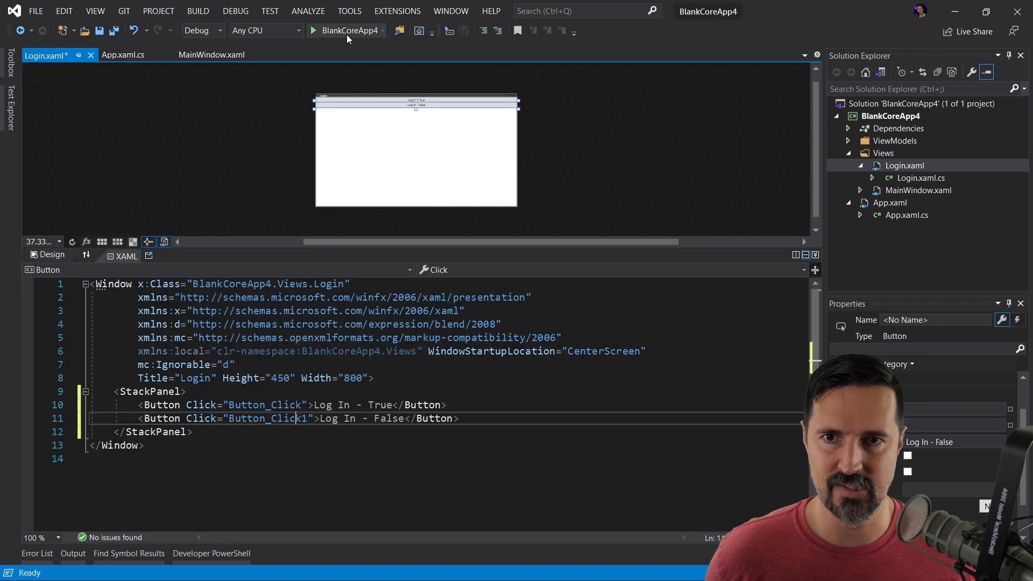
Step: Run the app, choose Log In - True to reach the Prism App shell, then close it
click(123, 55)
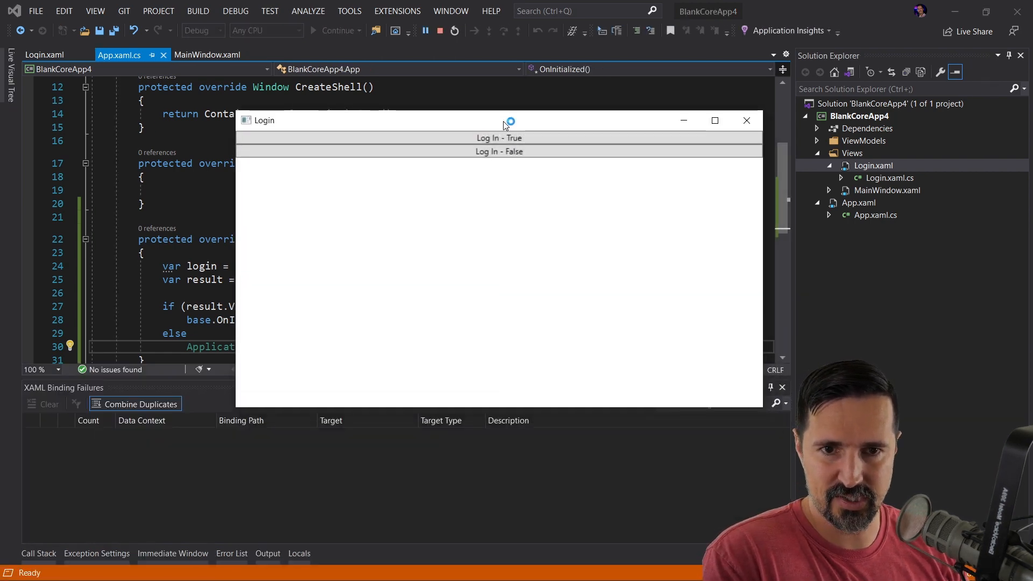
click(499, 138)
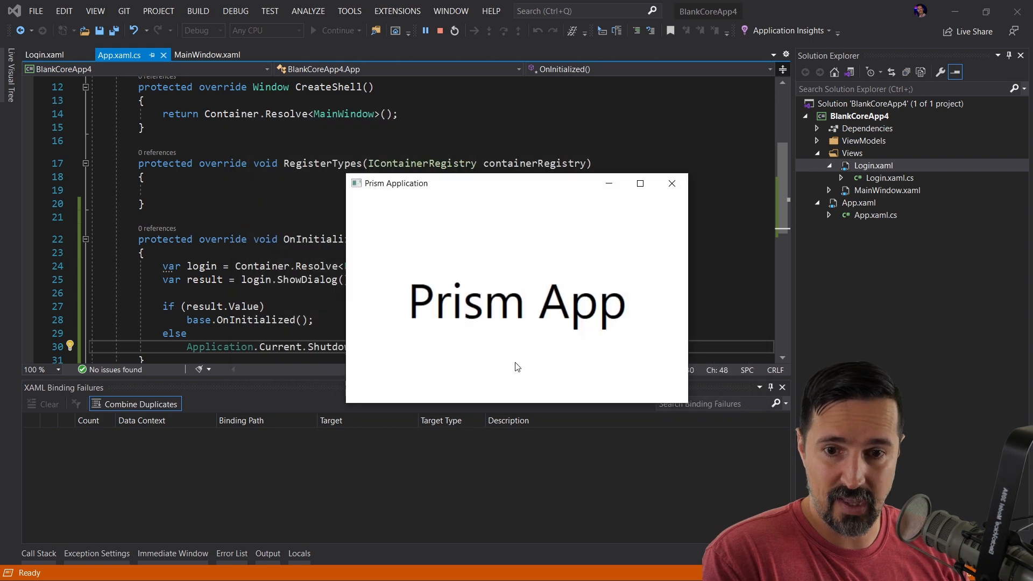
mouse_move(514, 267)
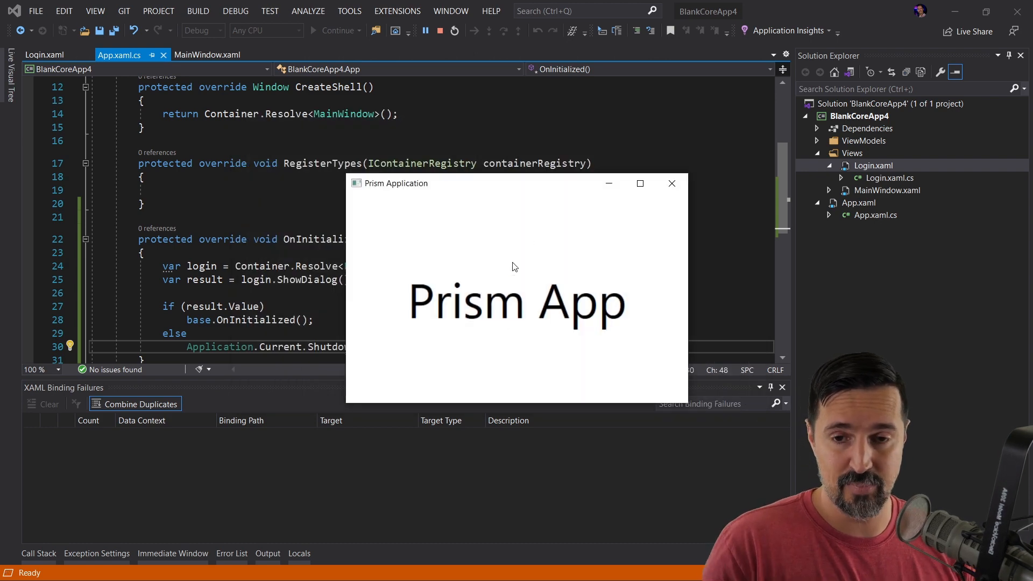
mouse_move(533, 266)
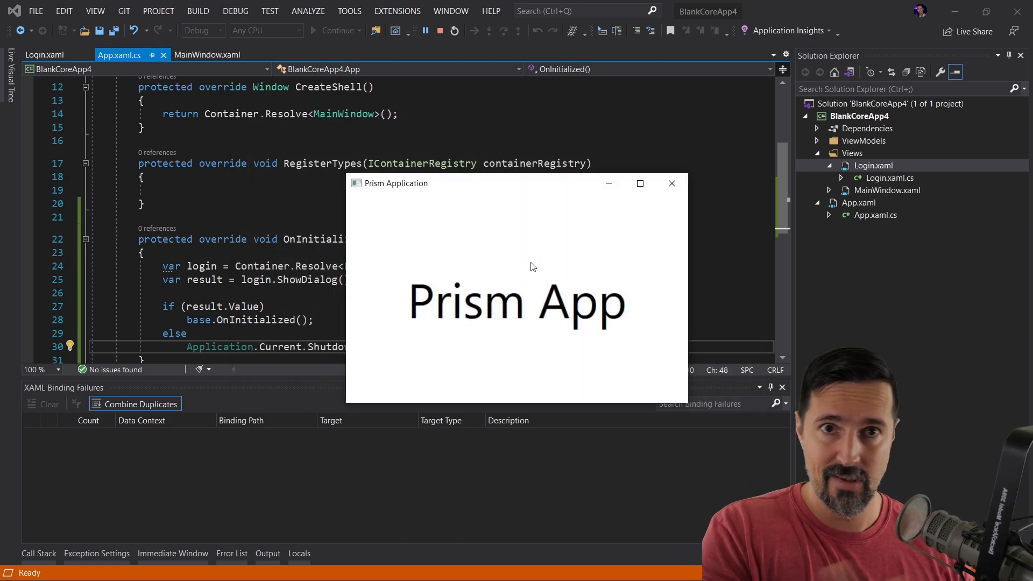
mouse_move(671, 183)
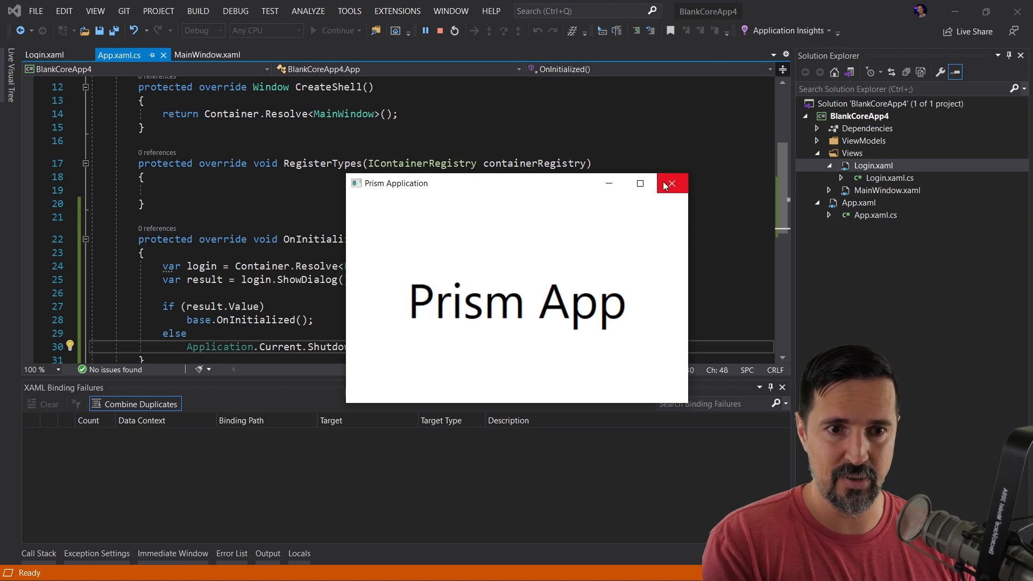
click(671, 183)
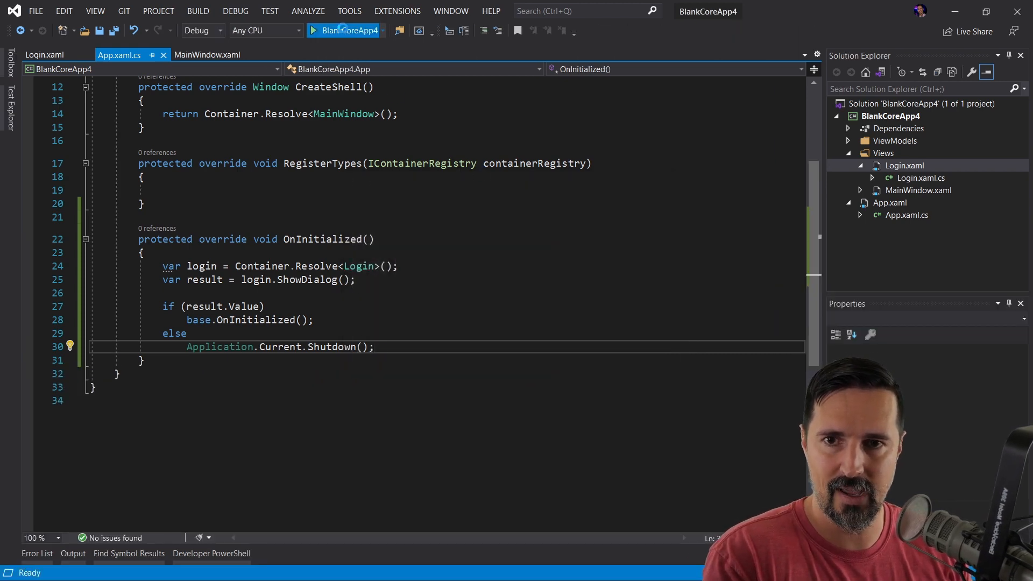